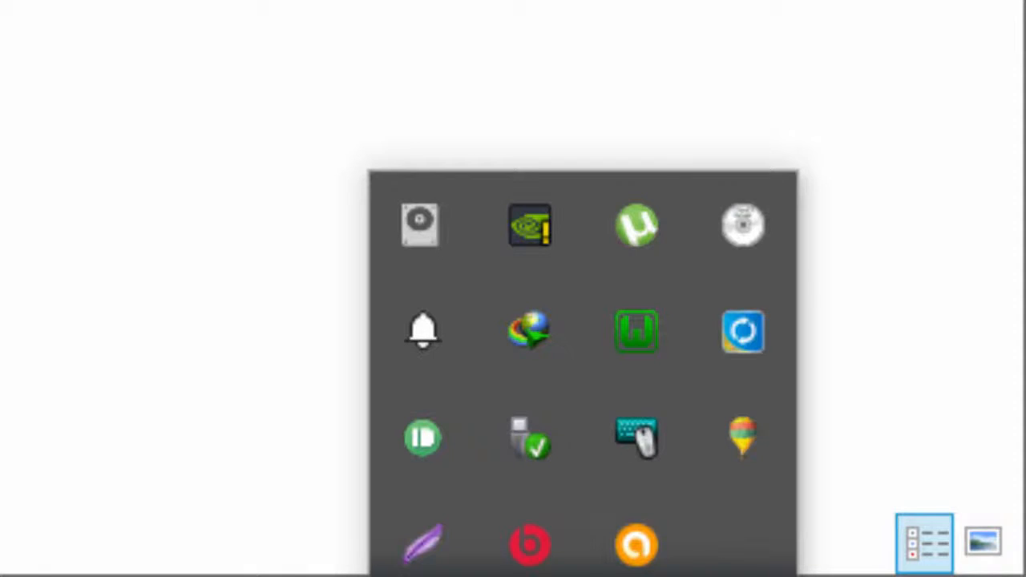
mouse_move(634, 330)
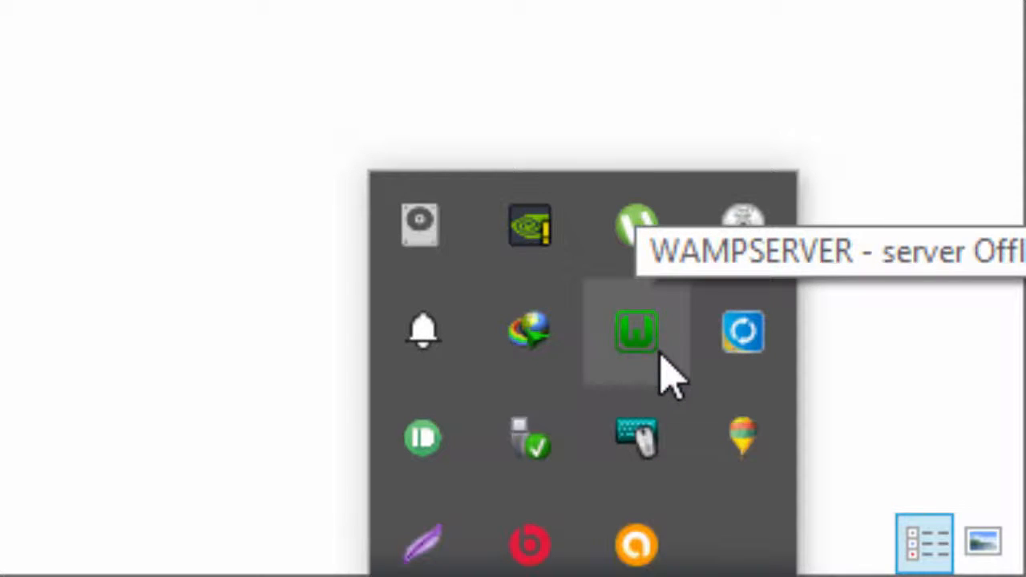
mouse_move(657, 372)
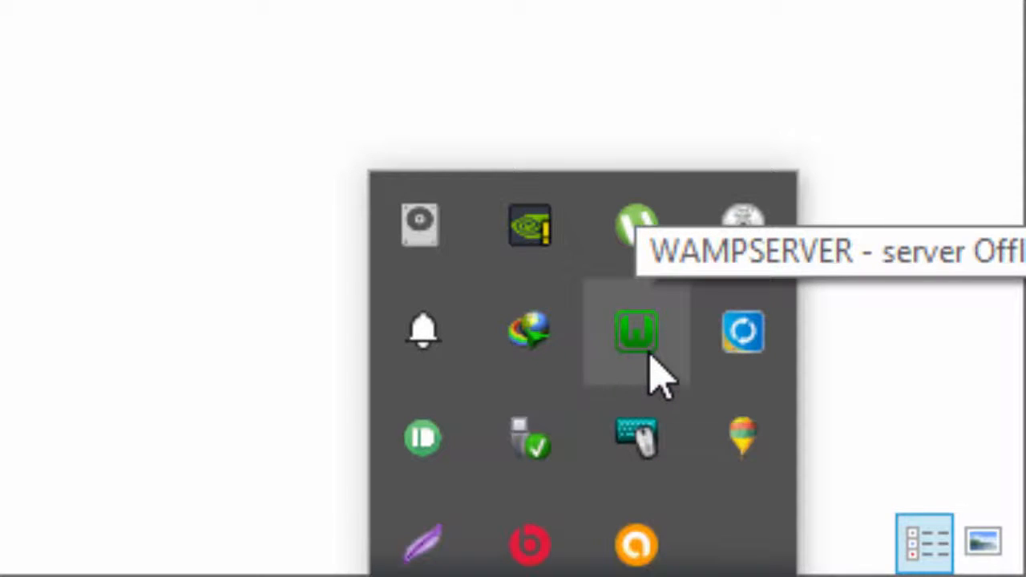
Bring up the WampServer control menu from the system tray.
left_click(635, 332)
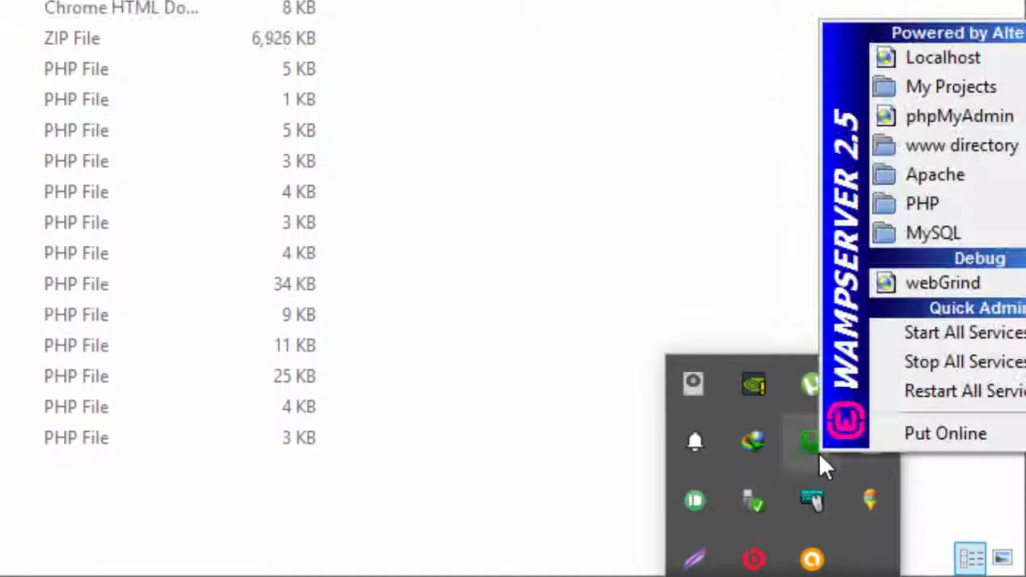
mouse_move(953, 332)
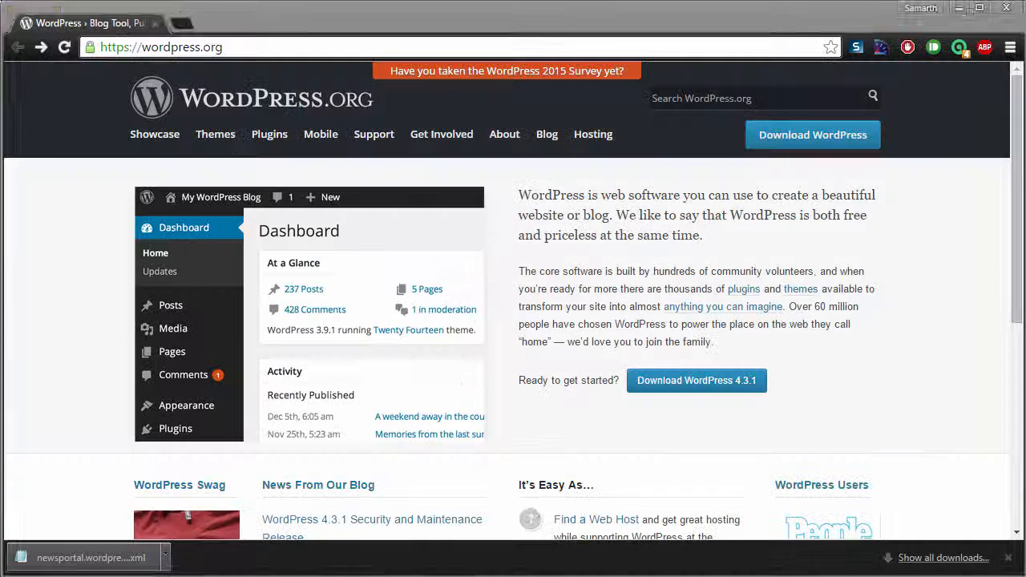
Load localhost/phpmyadmin in a new tab, also launching it from the WampServer menu.
left_click(328, 23)
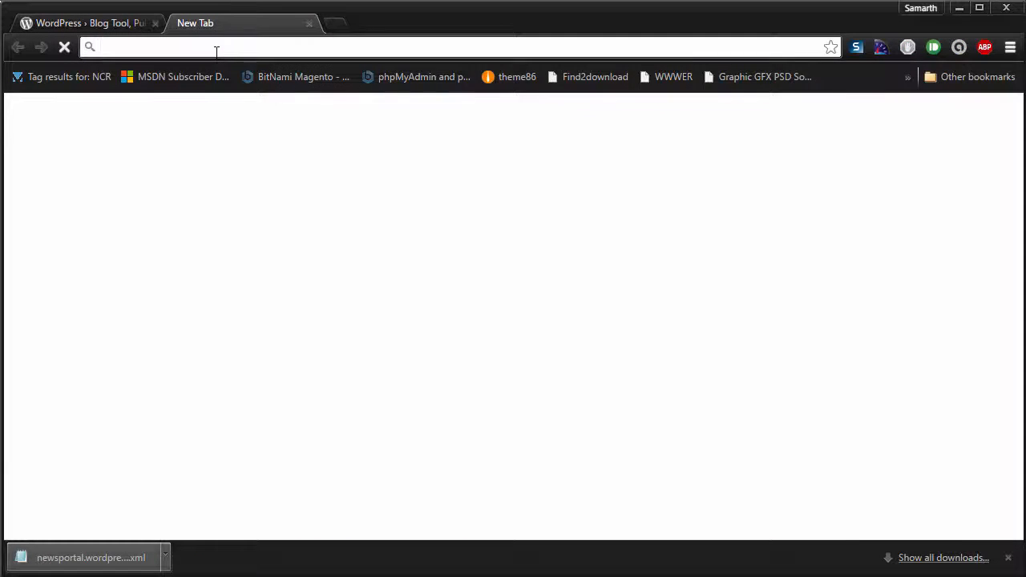
type("localhost/phpmyadmin")
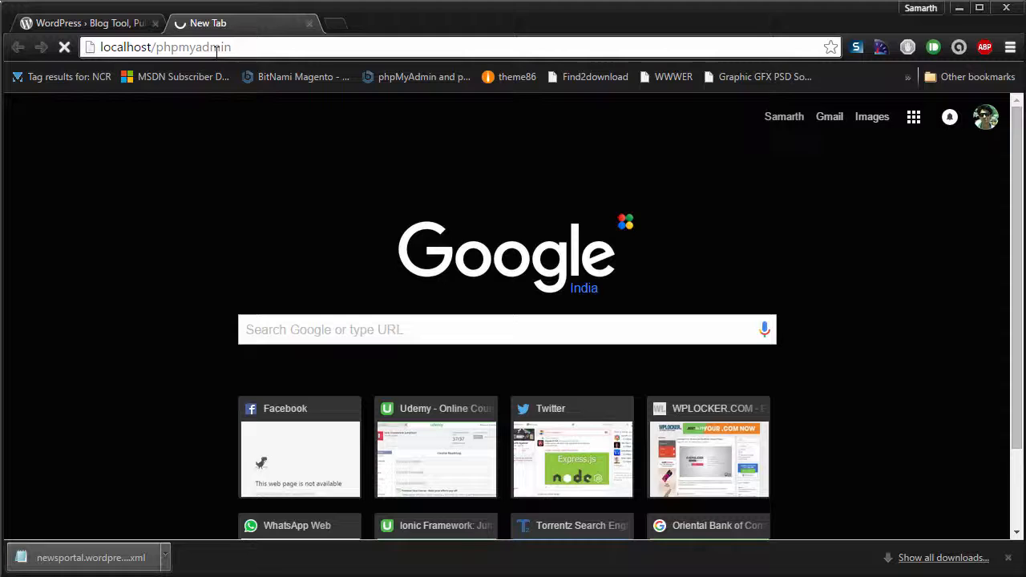
key("Return")
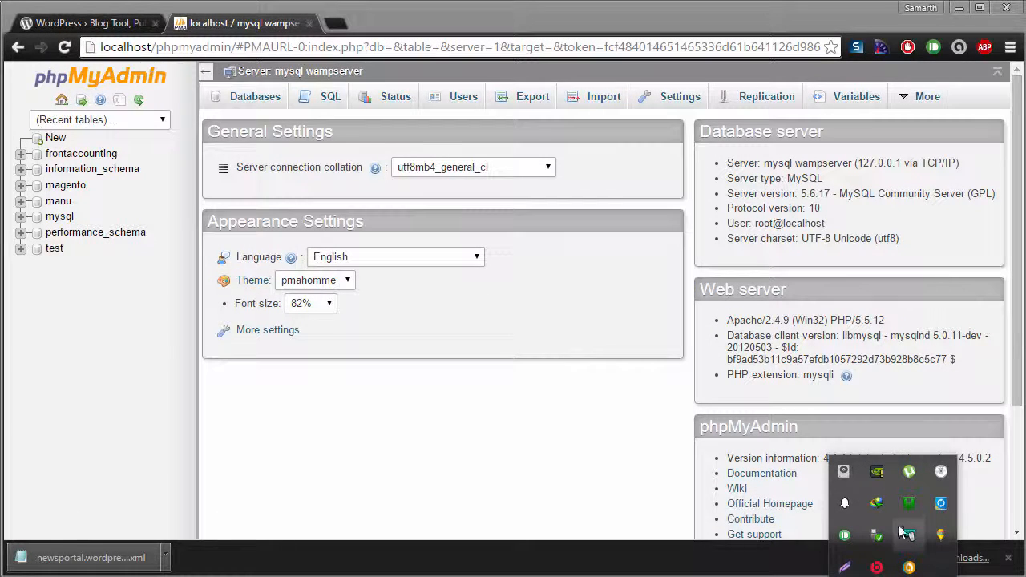
left_click(921, 487)
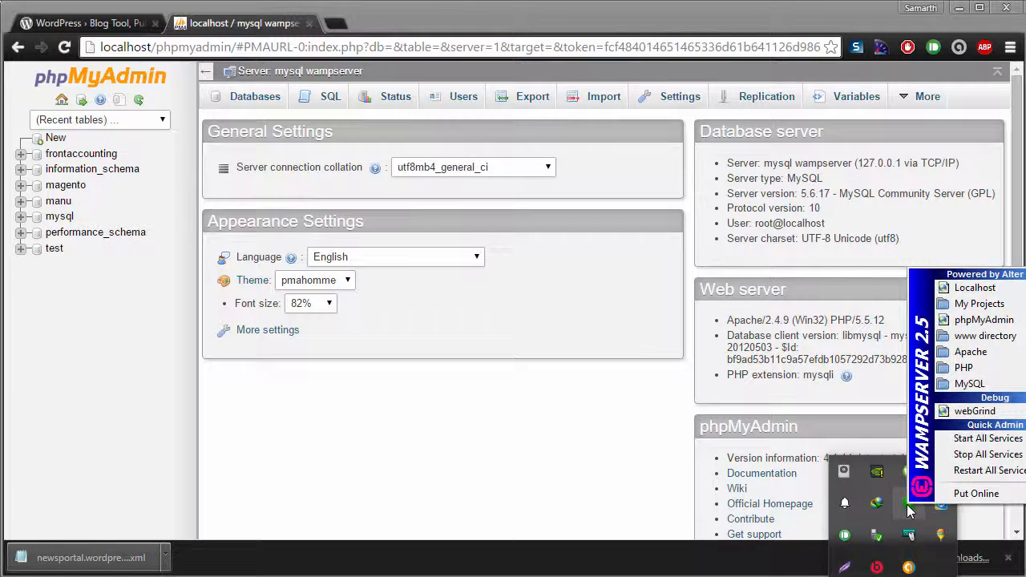
mouse_move(984, 319)
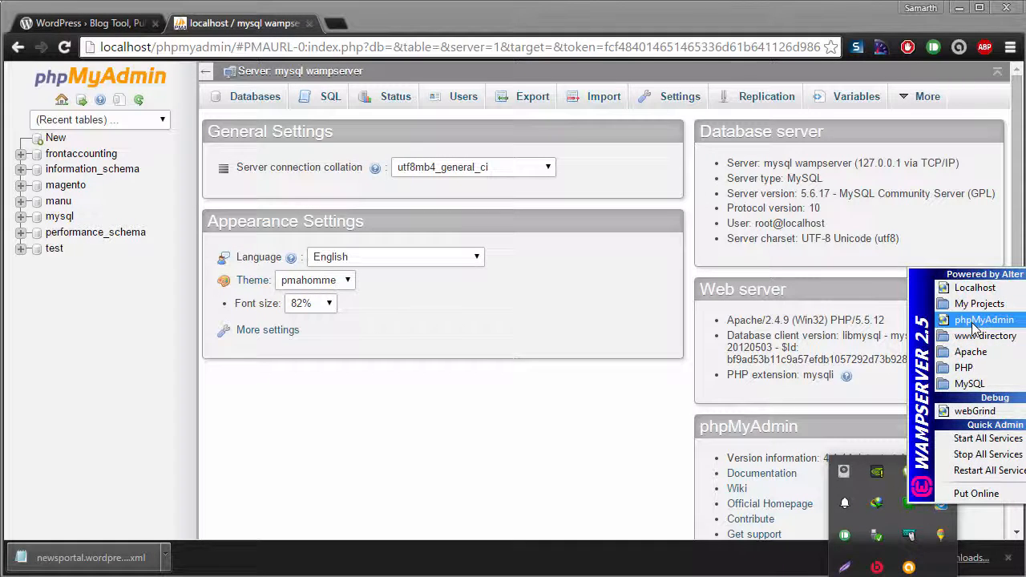
left_click(984, 319)
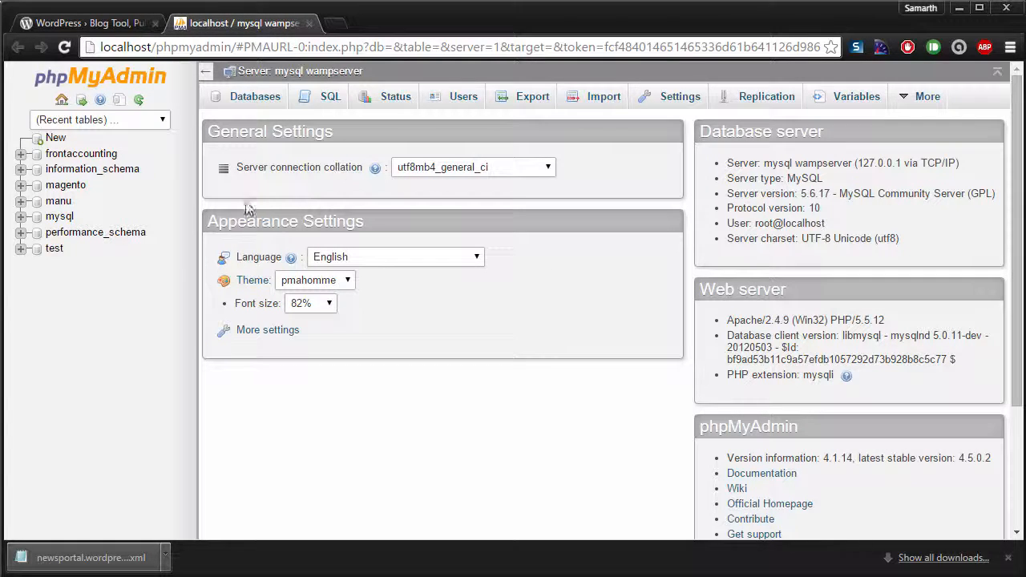
mouse_move(409, 231)
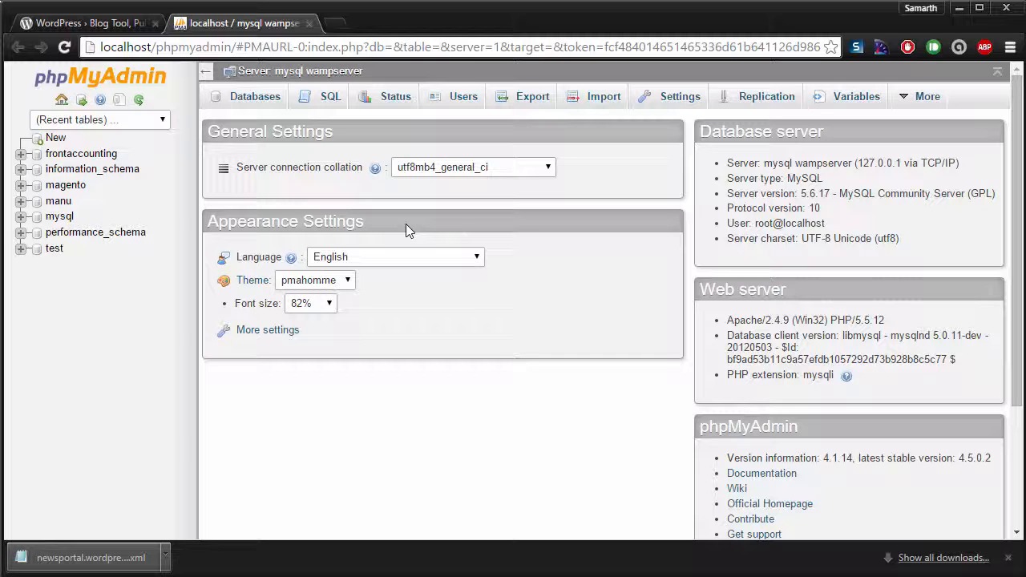
mouse_move(394, 227)
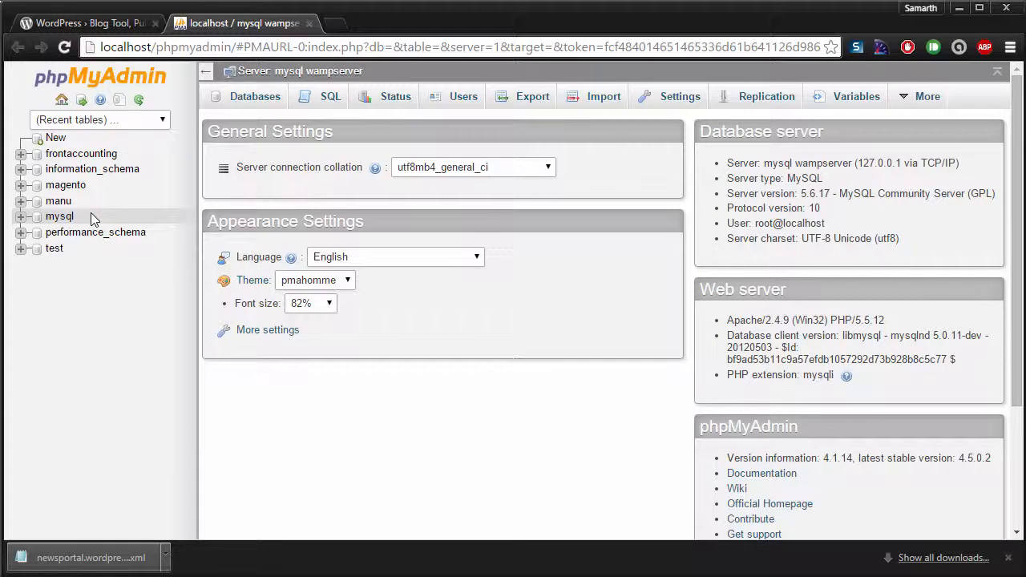
mouse_move(288, 214)
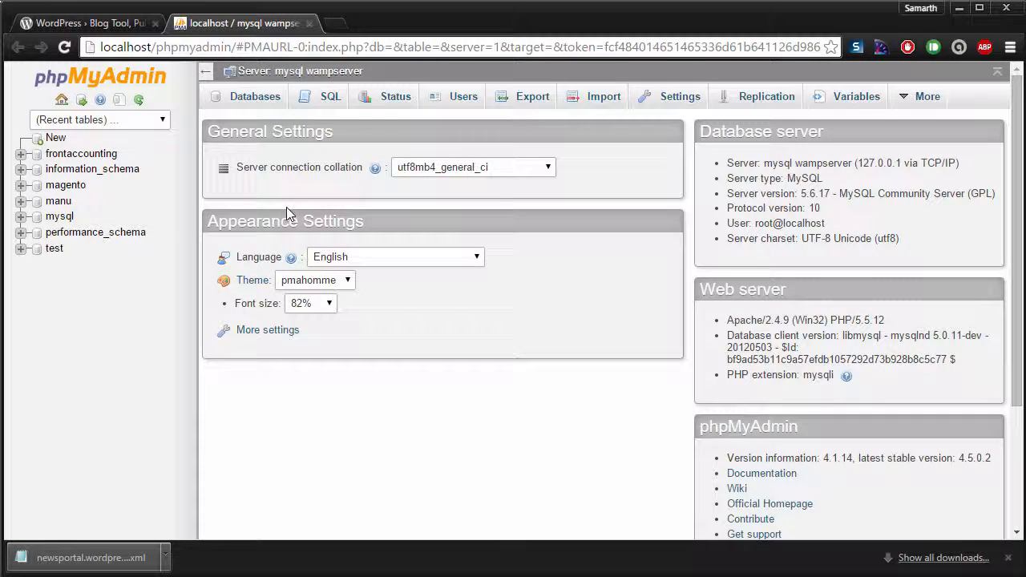
mouse_move(276, 192)
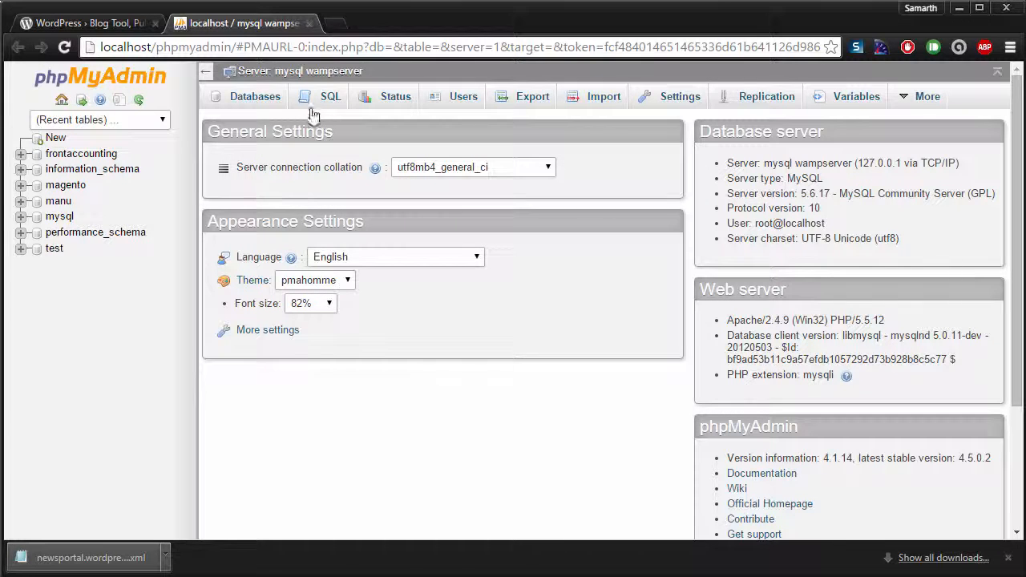
Create the database udemywordpressblog from the Databases page and open it, still empty.
left_click(255, 96)
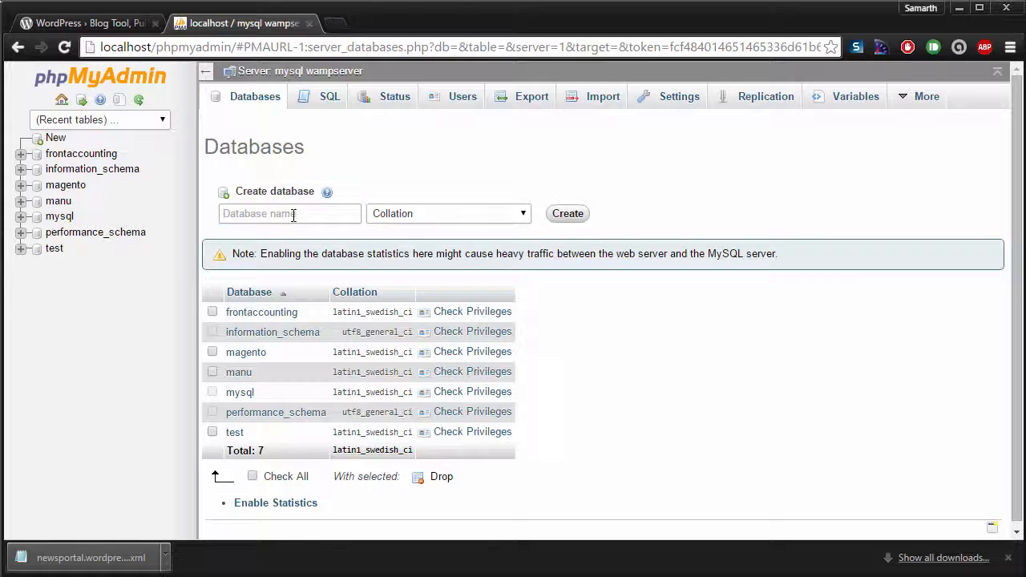
left_click(288, 213)
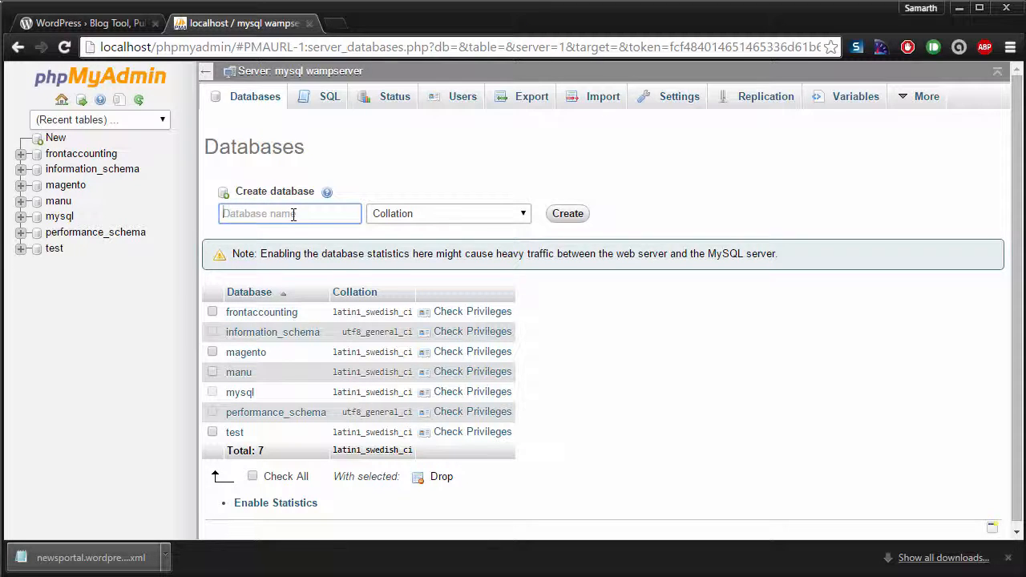
type("udemywordpress")
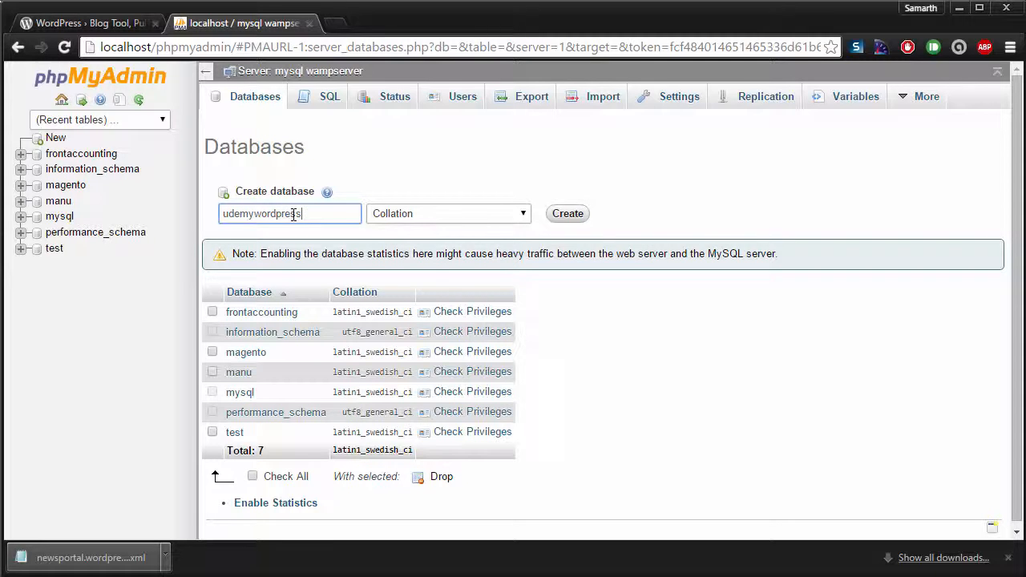
type("blog")
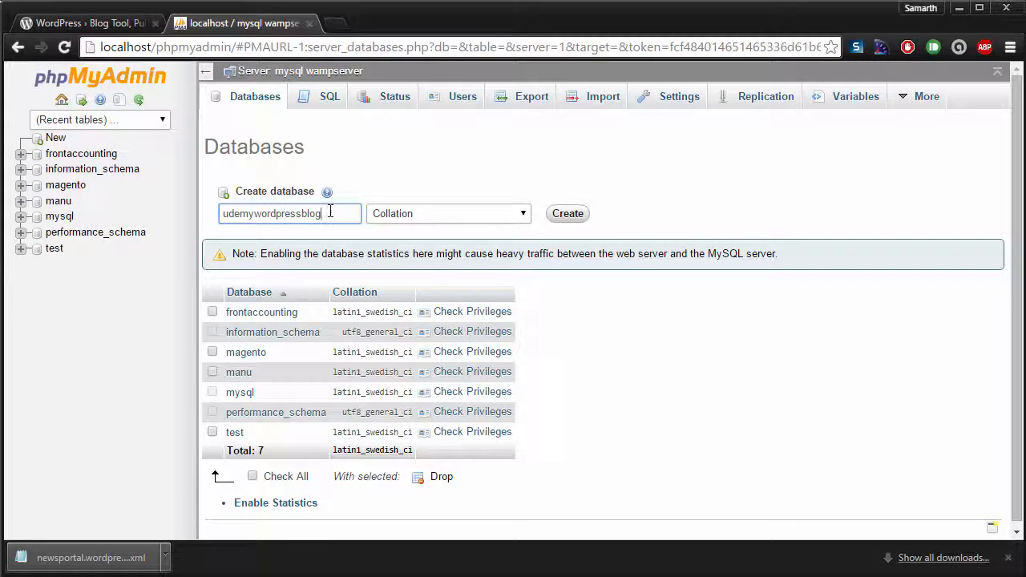
left_click(567, 213)
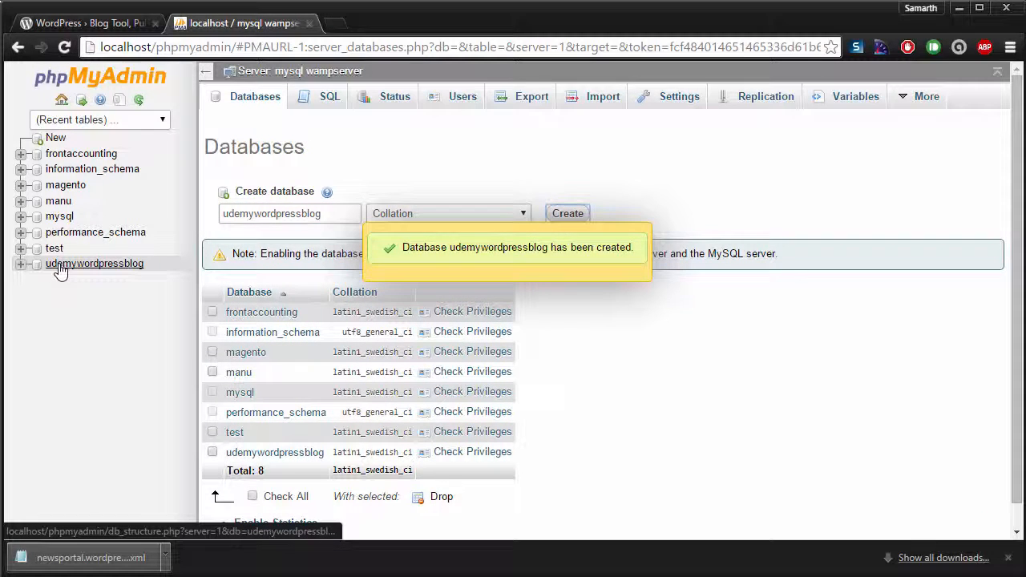
left_click(93, 263)
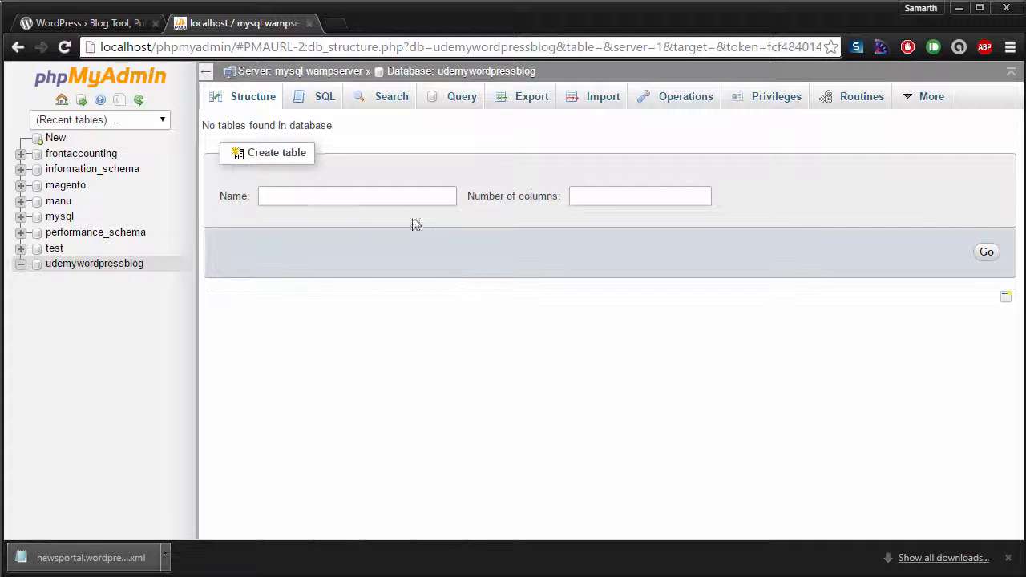
mouse_move(260, 347)
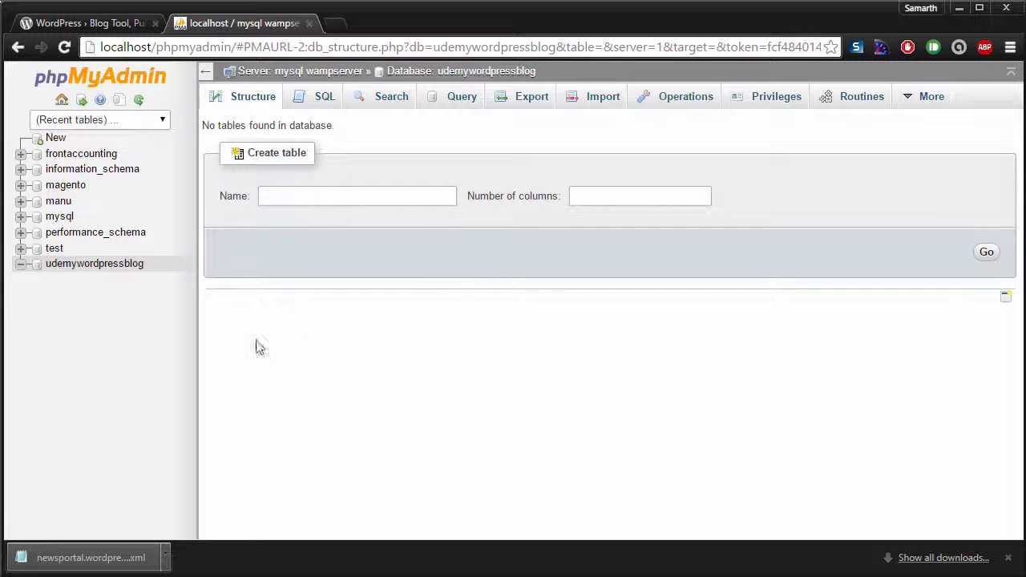
mouse_move(337, 319)
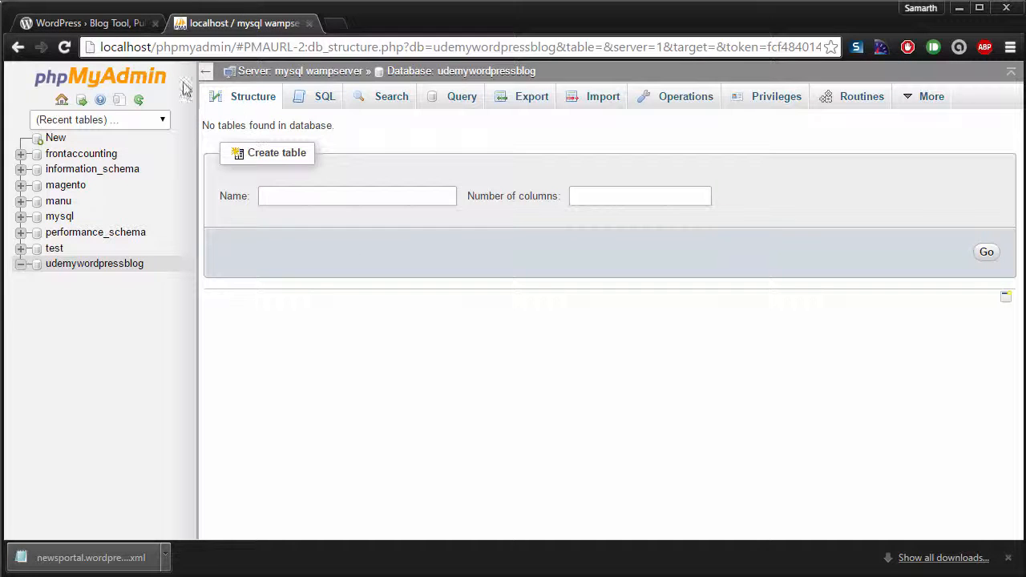
mouse_move(329, 22)
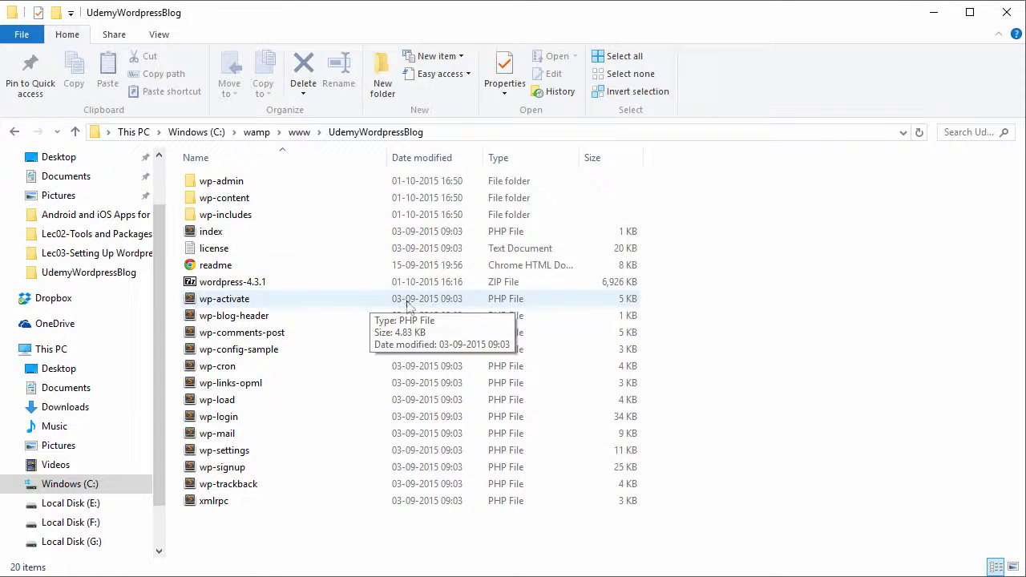
mouse_move(317, 147)
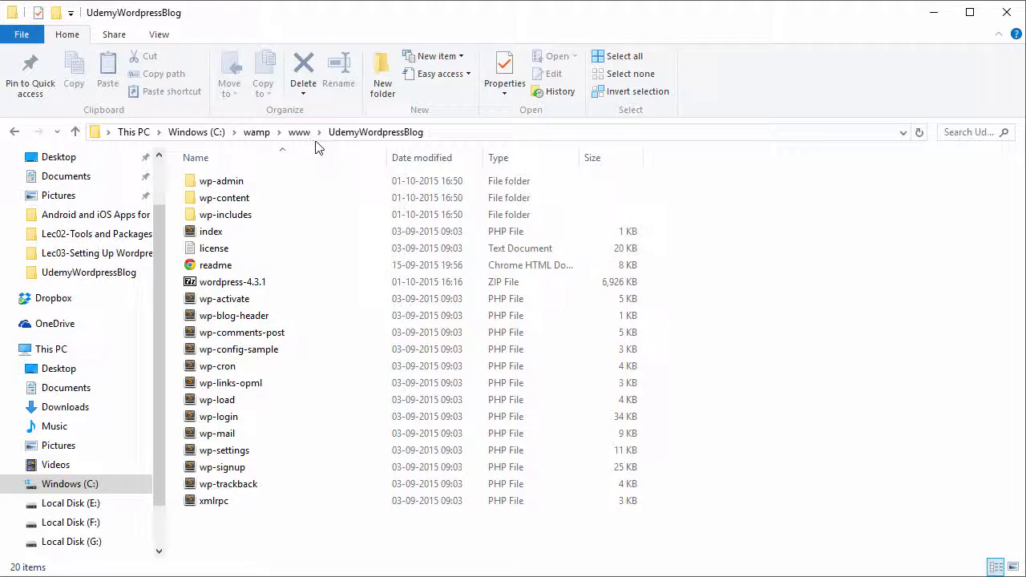
mouse_move(433, 131)
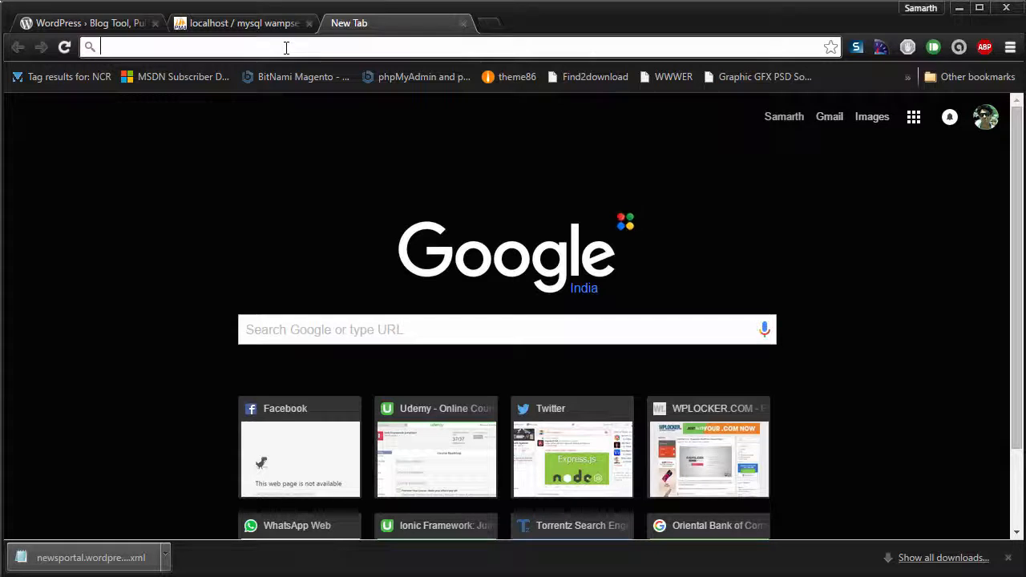
Load the setup page at localhost/udemywordpressblog in the browser.
type("localhost")
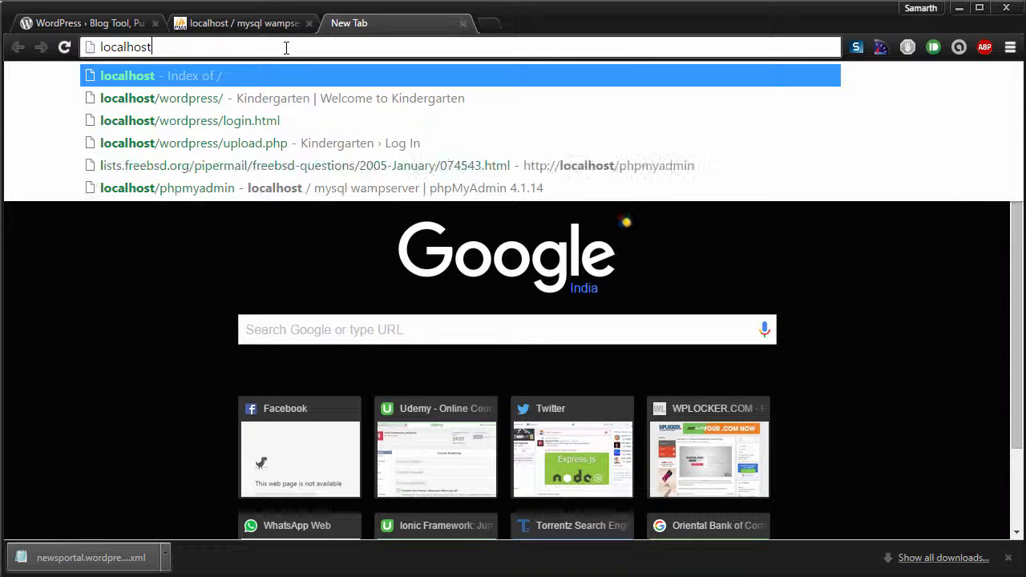
type("/udemy")
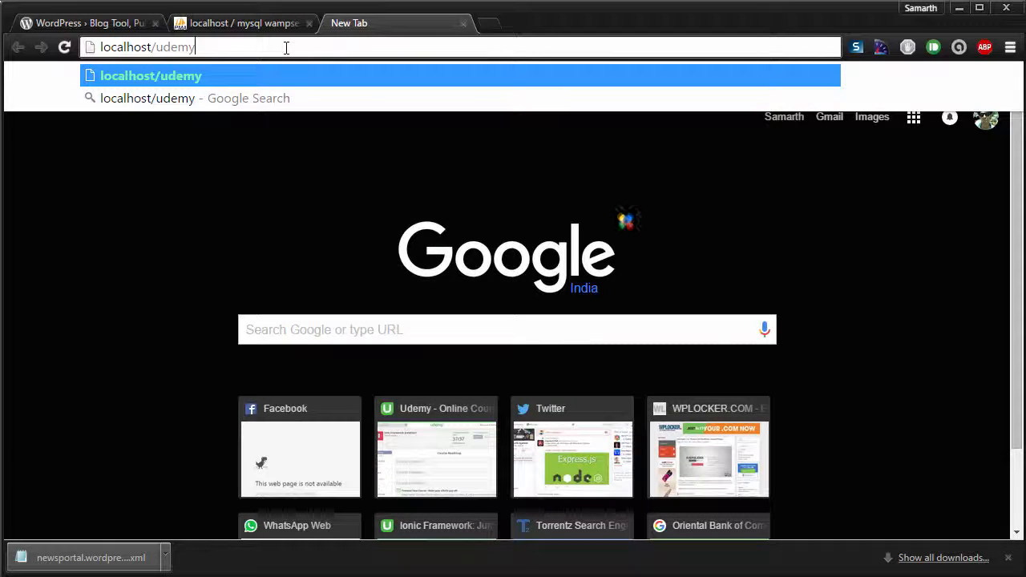
type("wordpressblog/wp-admin/setup-config.php")
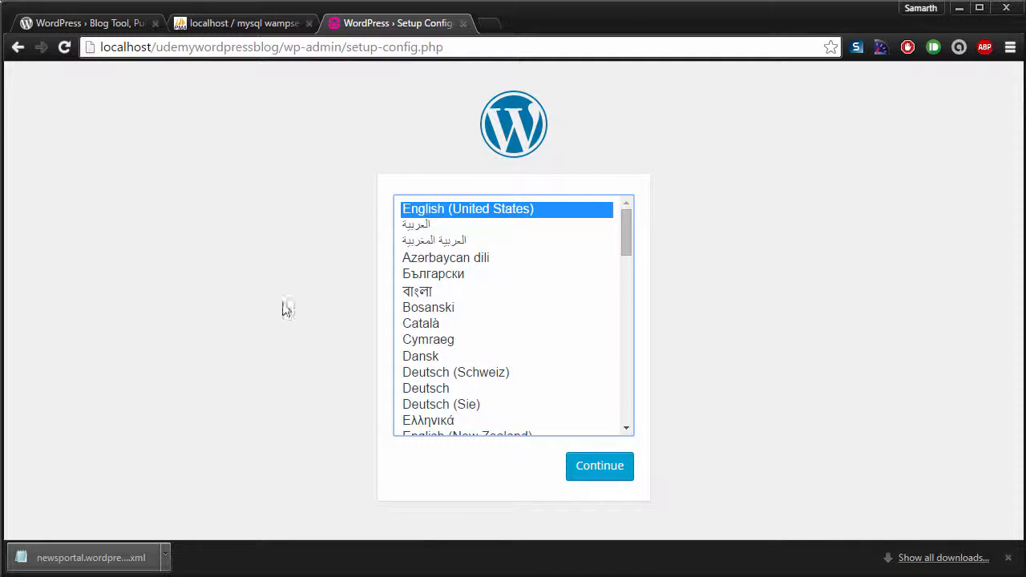
mouse_move(633, 164)
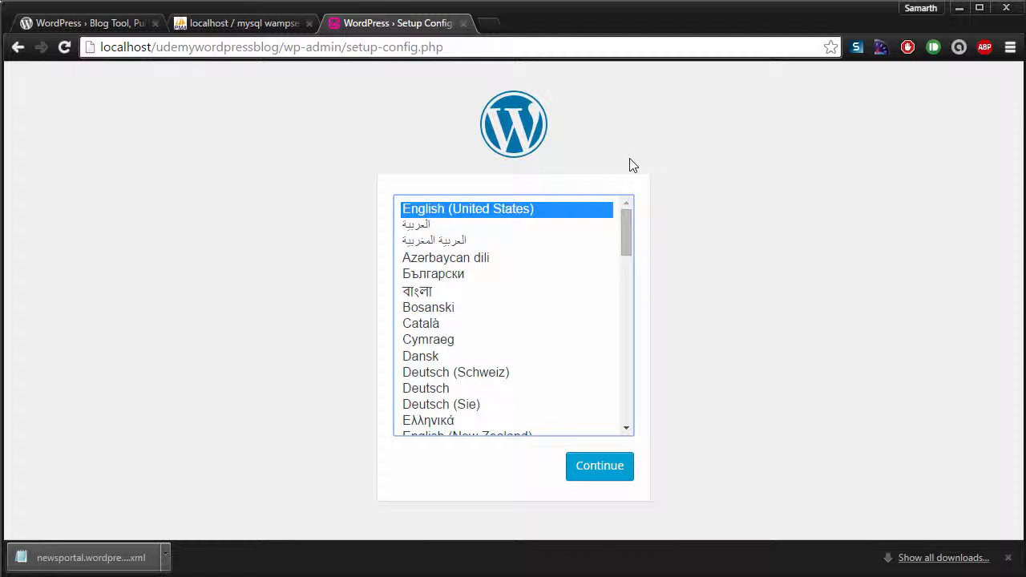
mouse_move(561, 224)
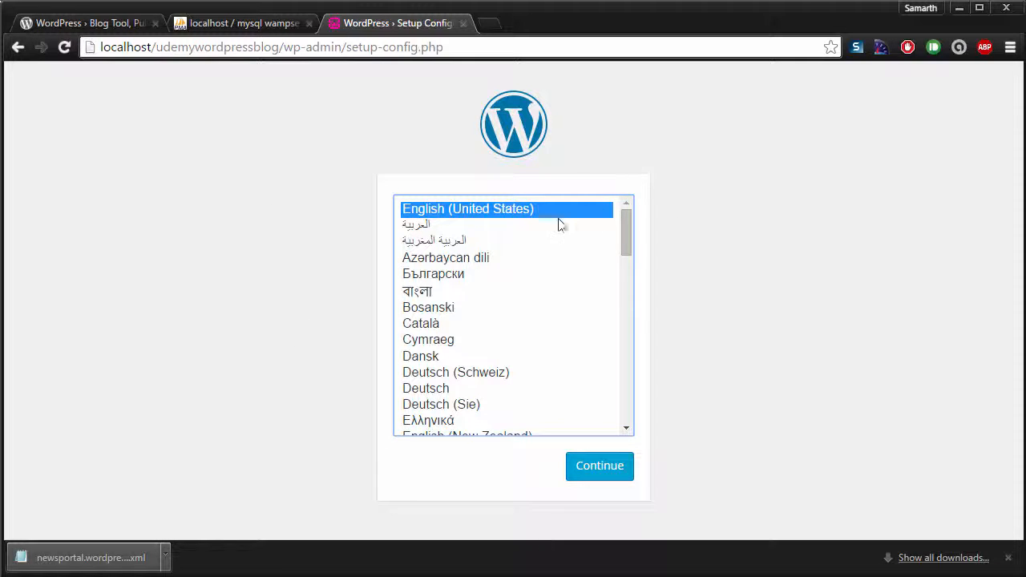
Continue with English (United States) and proceed to the database connection form.
left_click(599, 465)
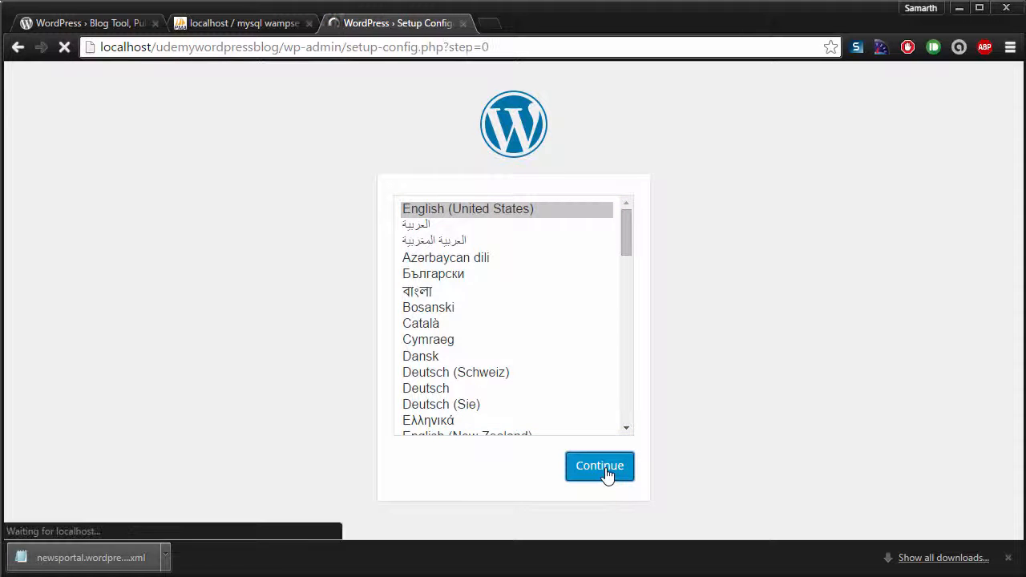
left_click(599, 464)
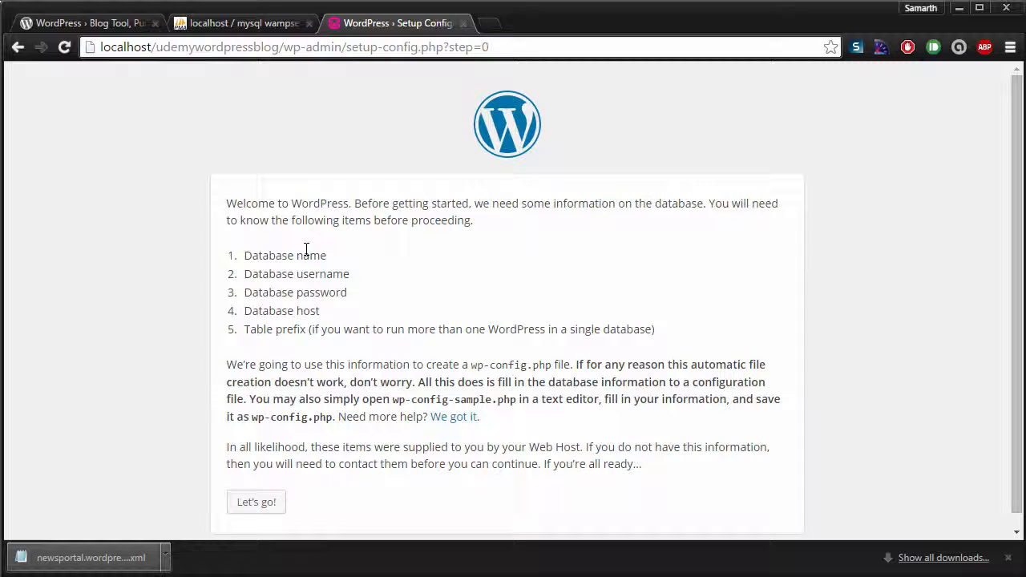
mouse_move(257, 502)
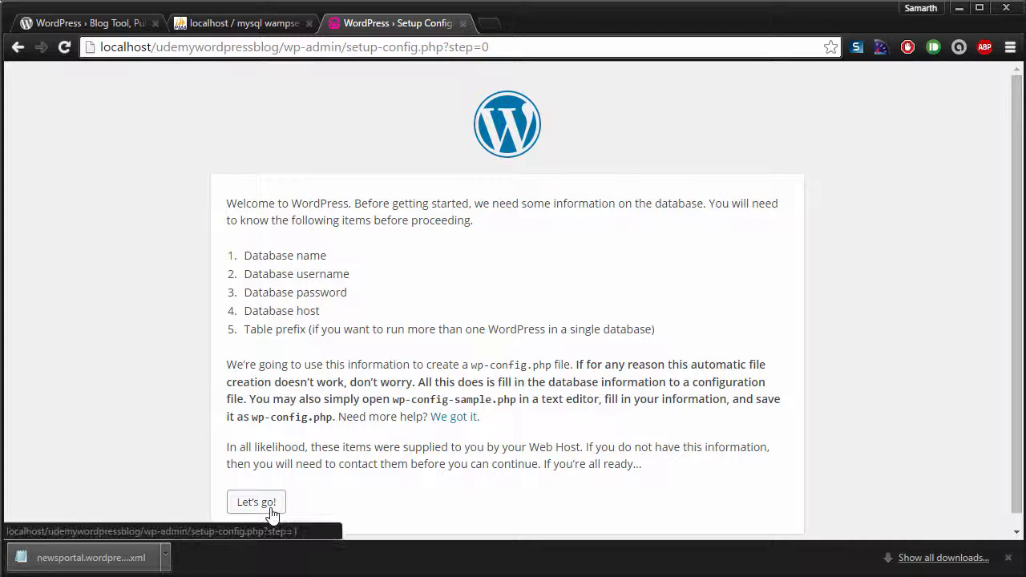
left_click(257, 500)
type("u")
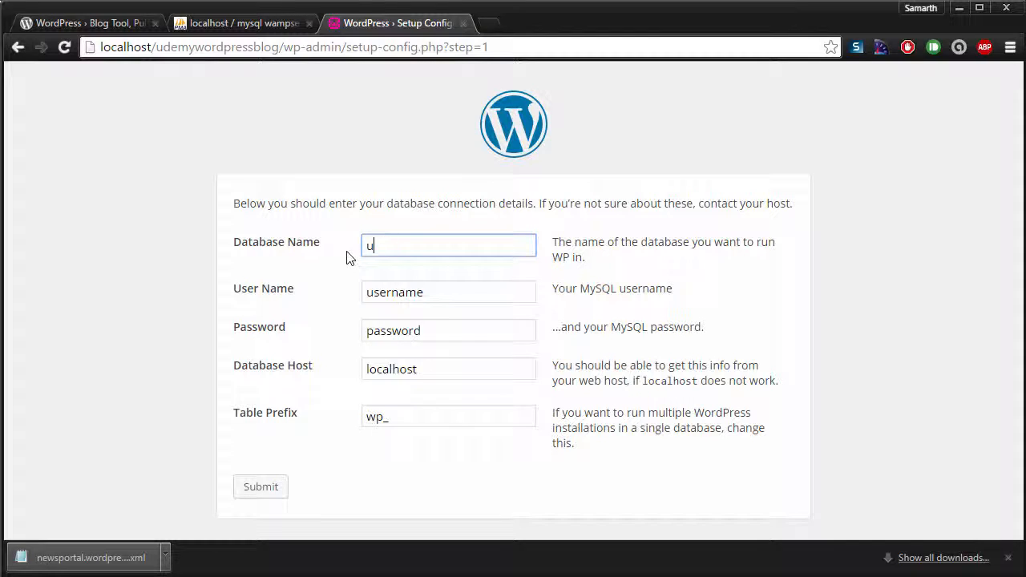
Submit database udemywordpressblog, user root, blank password, host localhost, prefix wp_.
type("demywordpressblog")
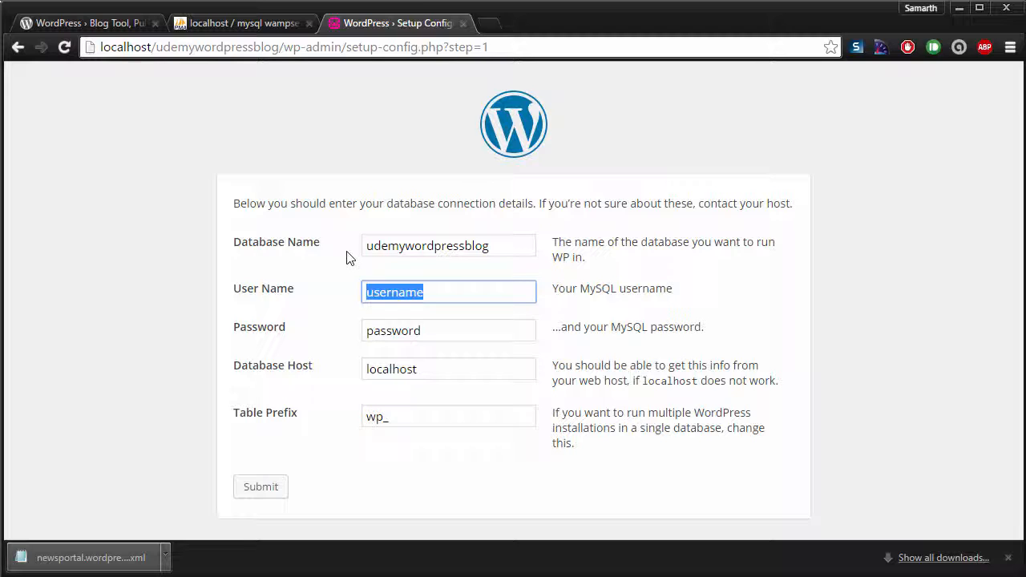
type("root")
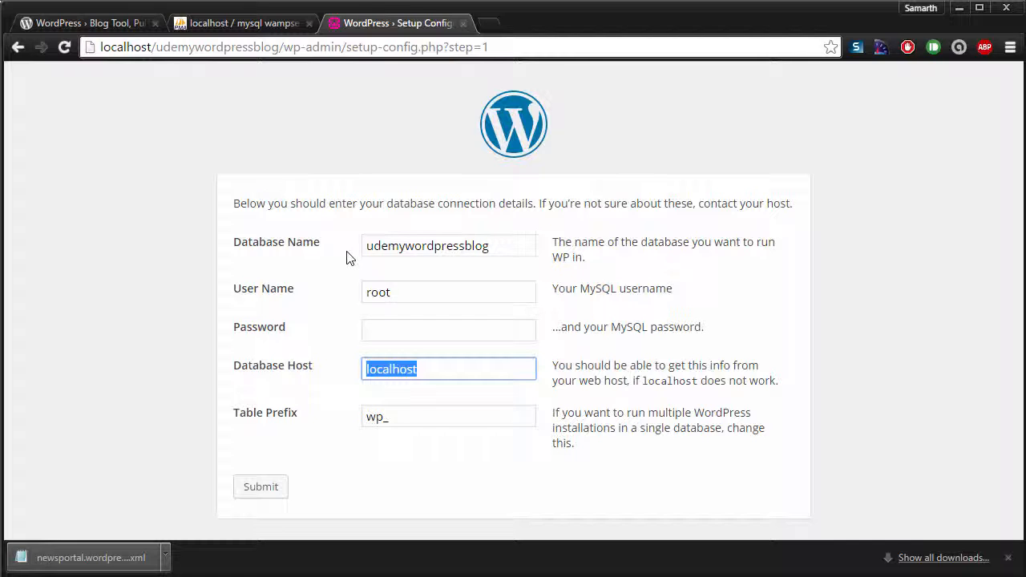
mouse_move(274, 495)
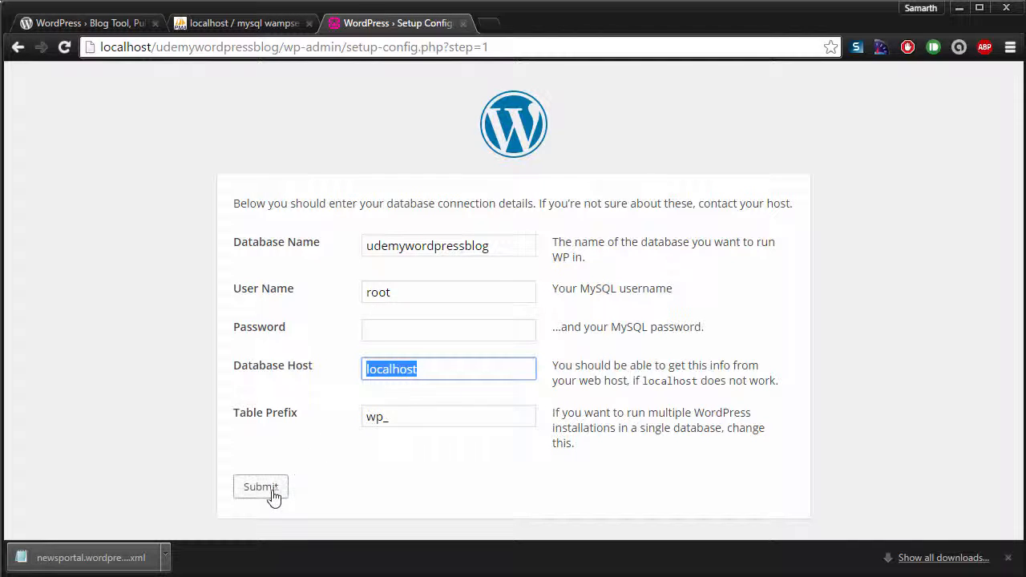
left_click(259, 488)
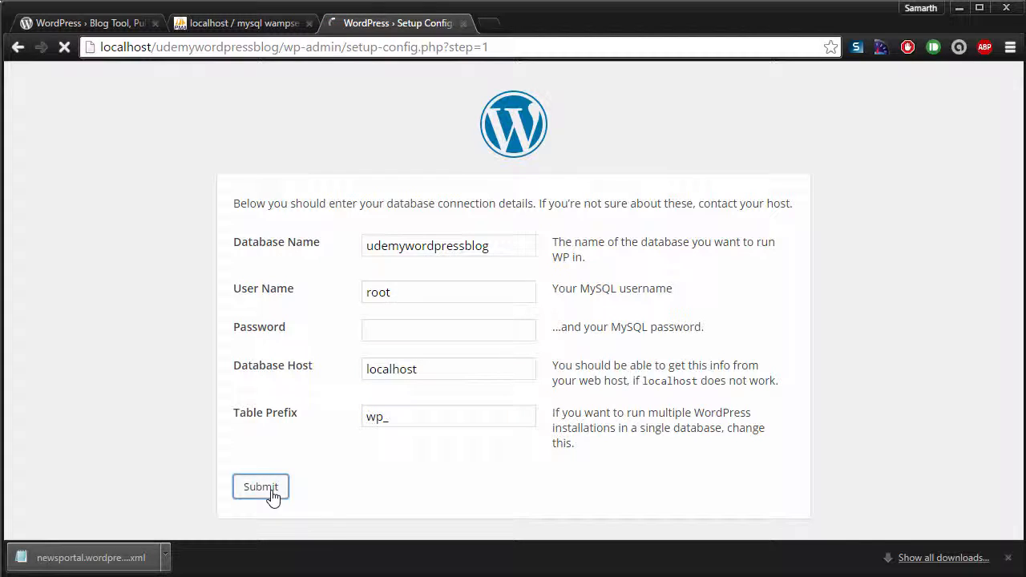
left_click(259, 487)
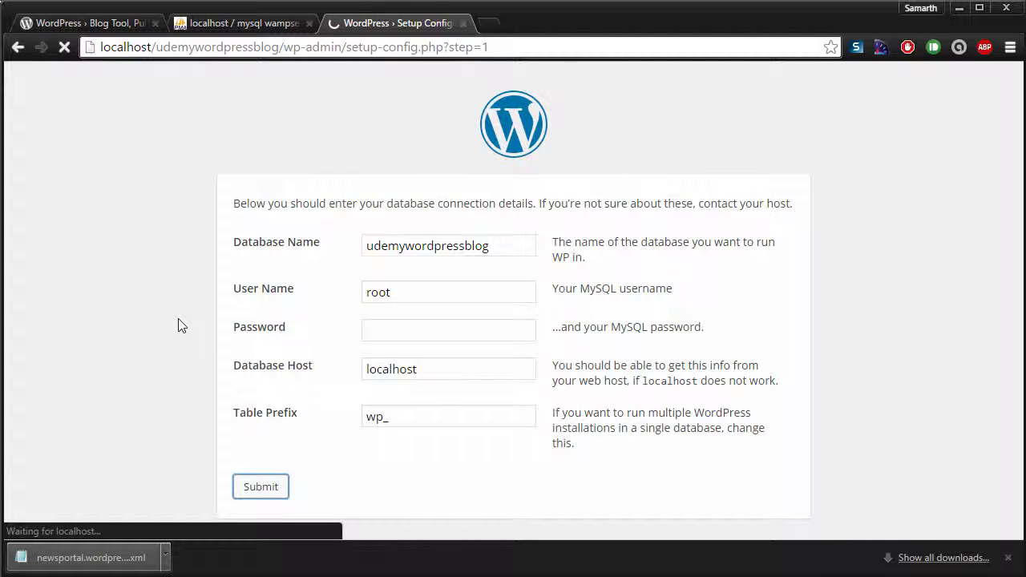
Run the WordPress install from the confirmed-connection 'All right, sparky!' page.
left_click(260, 487)
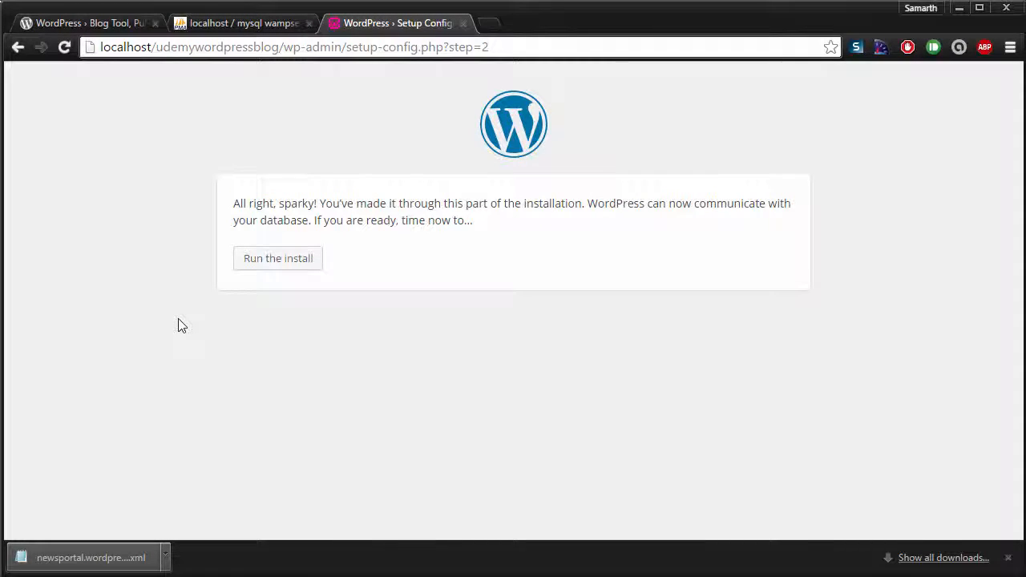
mouse_move(457, 249)
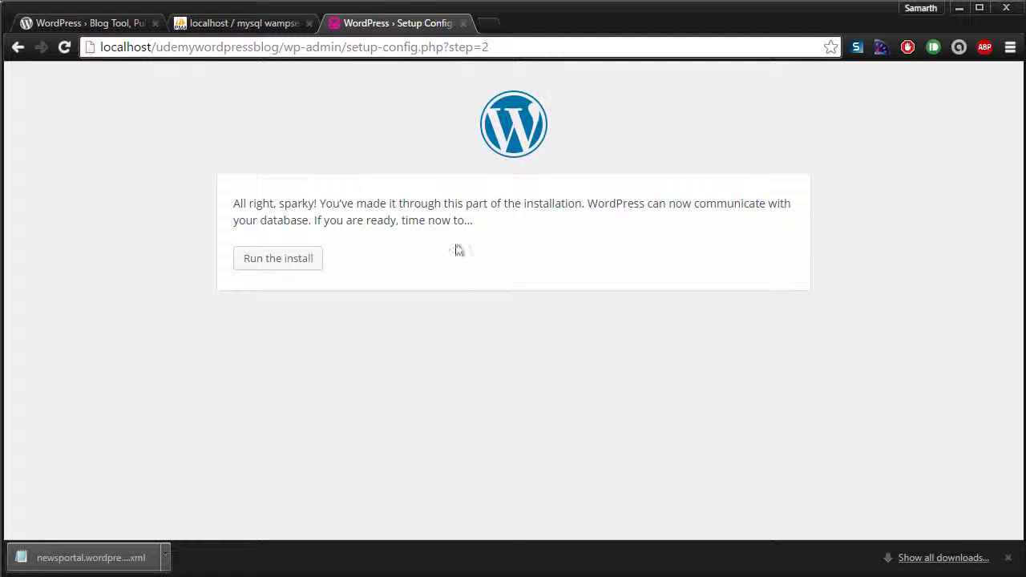
mouse_move(429, 218)
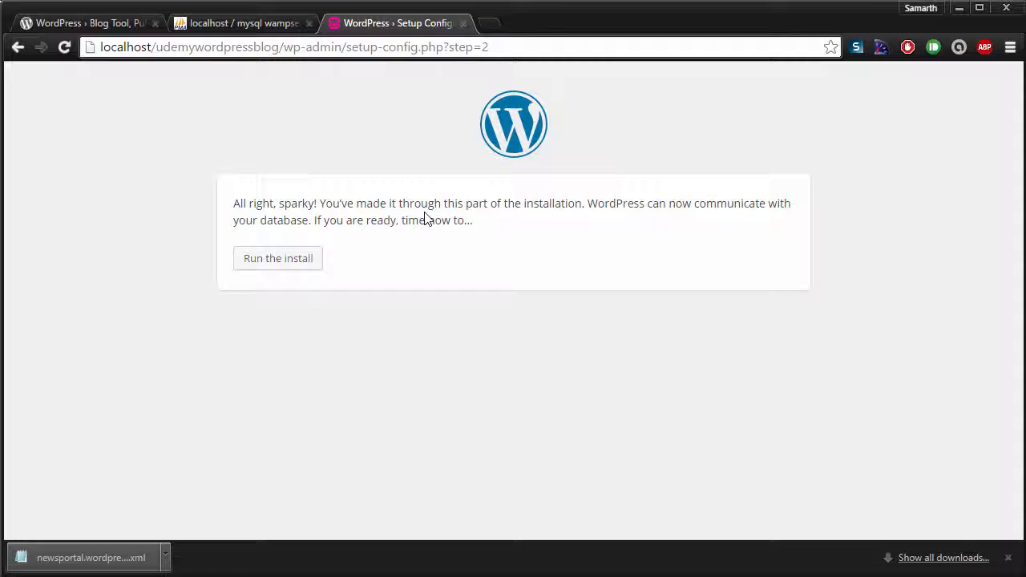
mouse_move(455, 225)
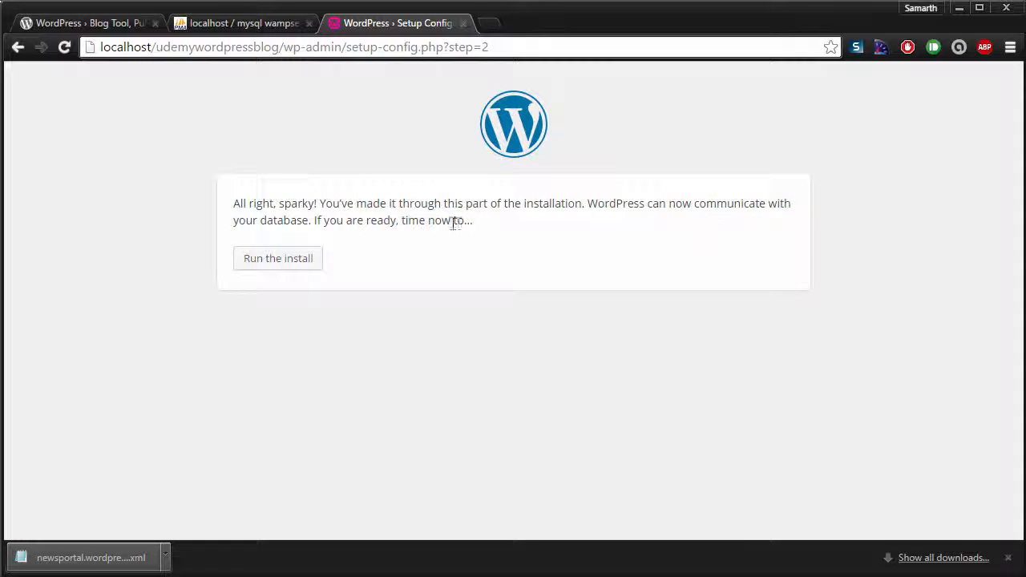
left_click(277, 257)
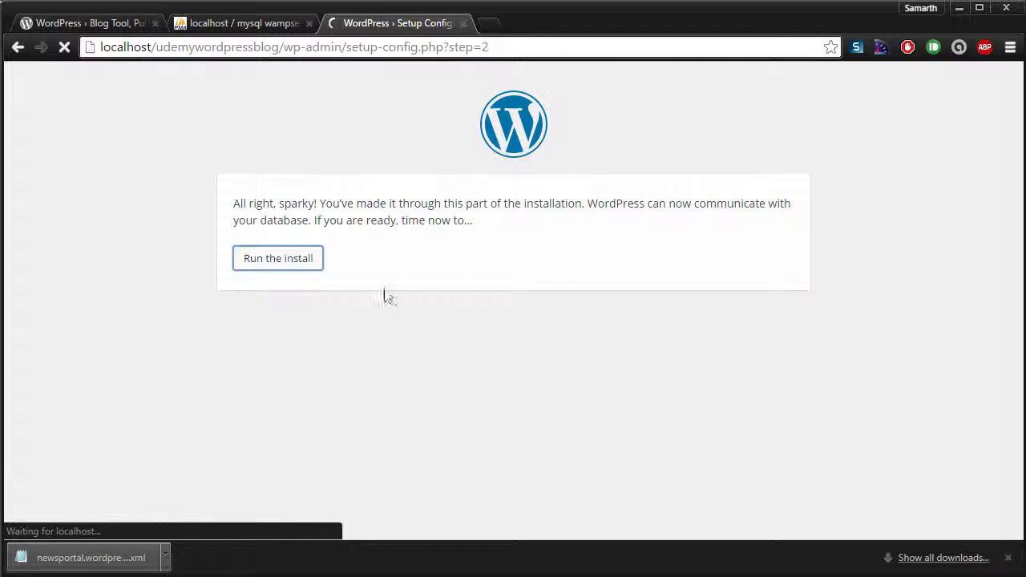
mouse_move(462, 265)
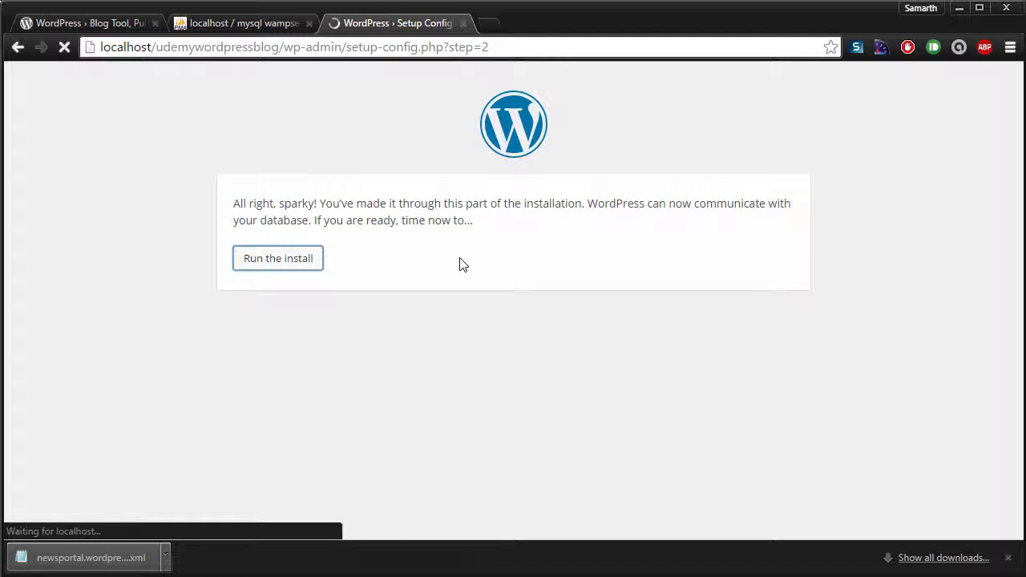
left_click(277, 257)
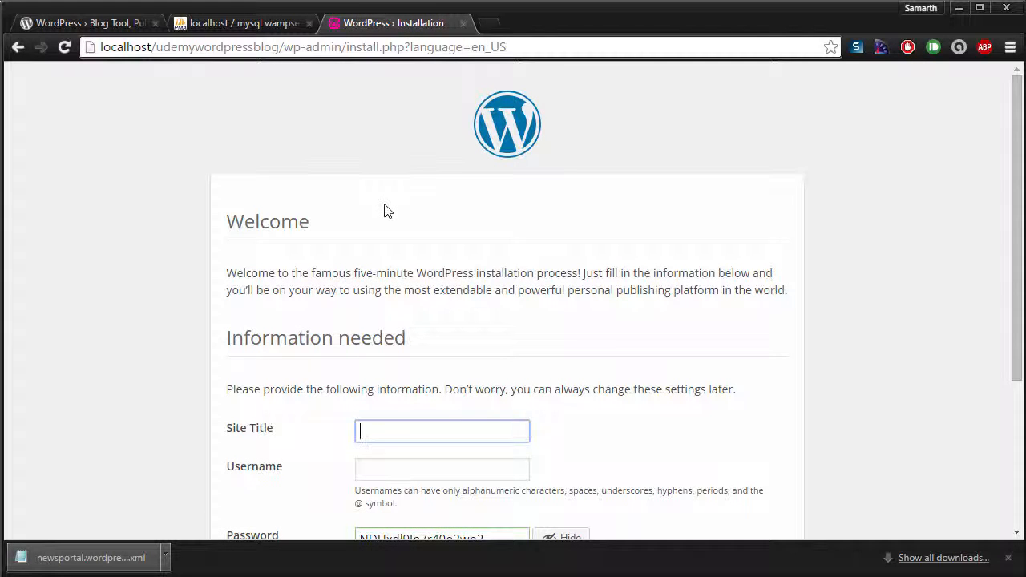
Install WordPress with site title Udemy Wordpress, admin account, weak password confirmed, indexing off.
scroll("down", 3)
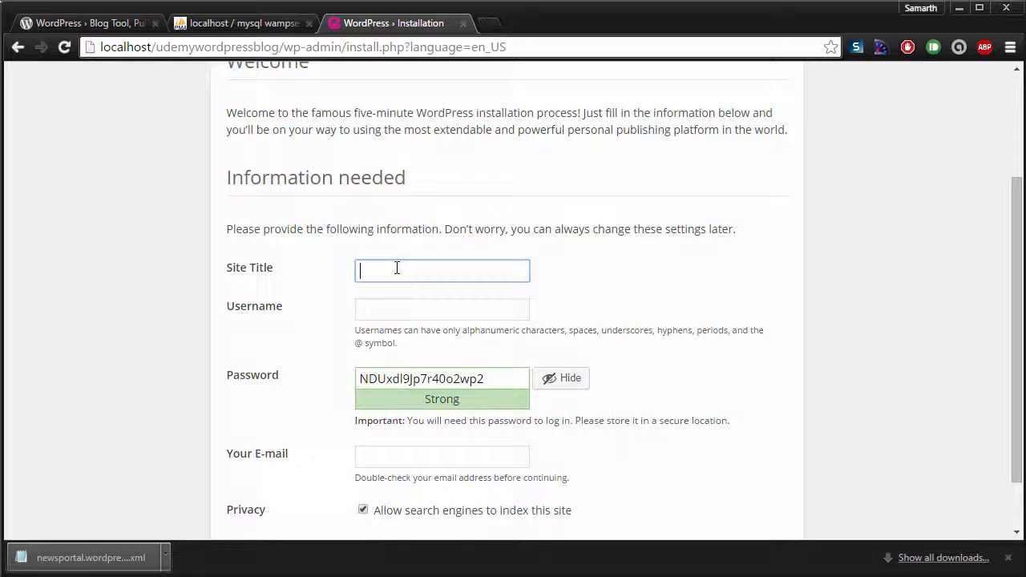
type("Udemy Wordpress")
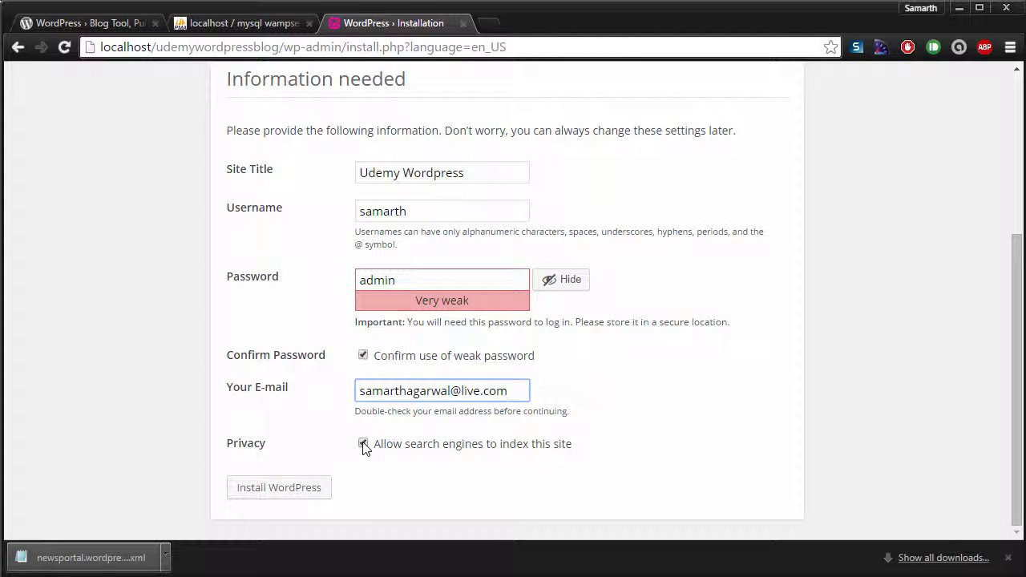
left_click(362, 442)
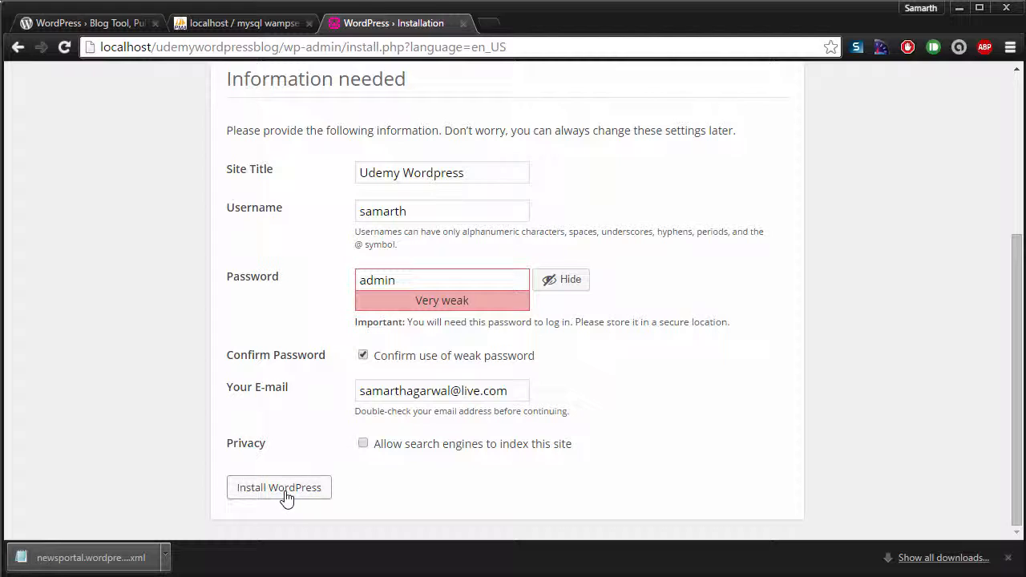
left_click(279, 487)
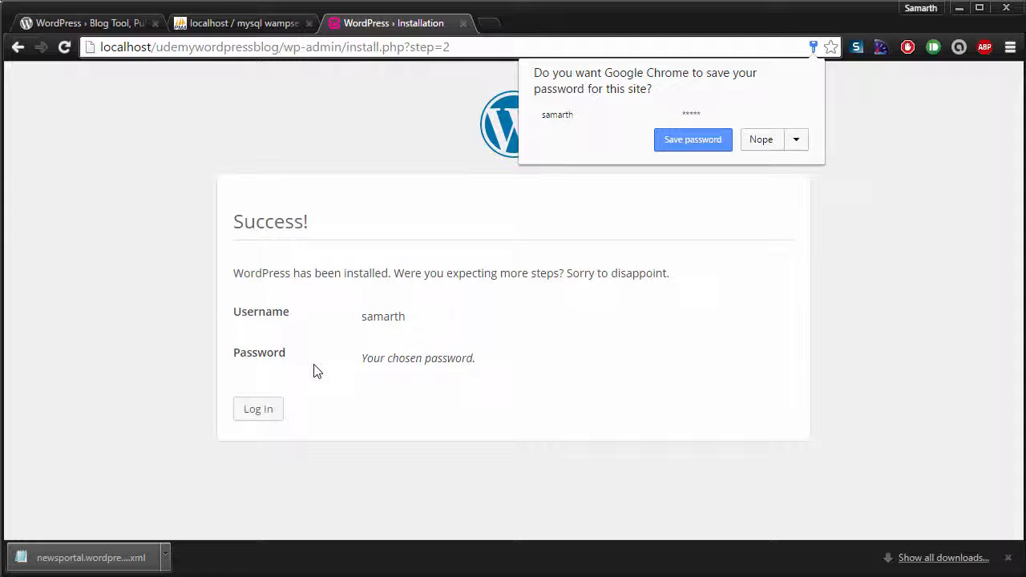
Reload udemywordpressblog in phpMyAdmin to show its 11 new wp_ tables.
left_click(240, 23)
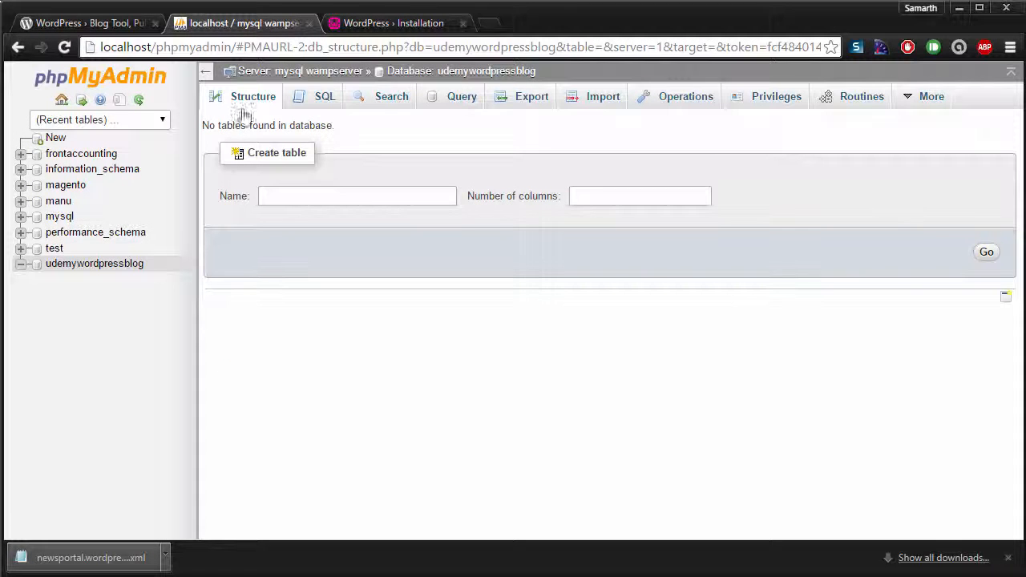
mouse_move(93, 263)
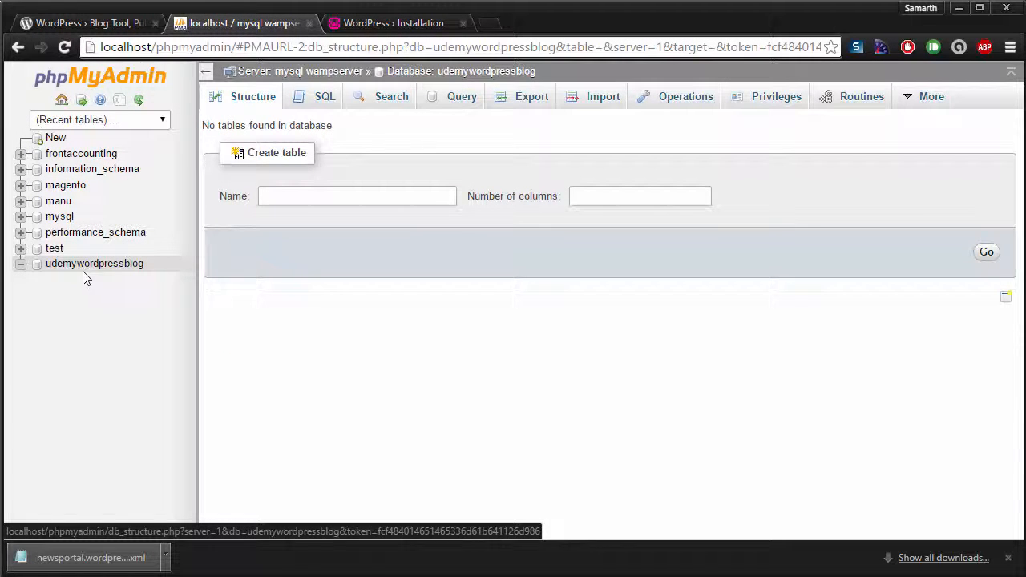
left_click(93, 263)
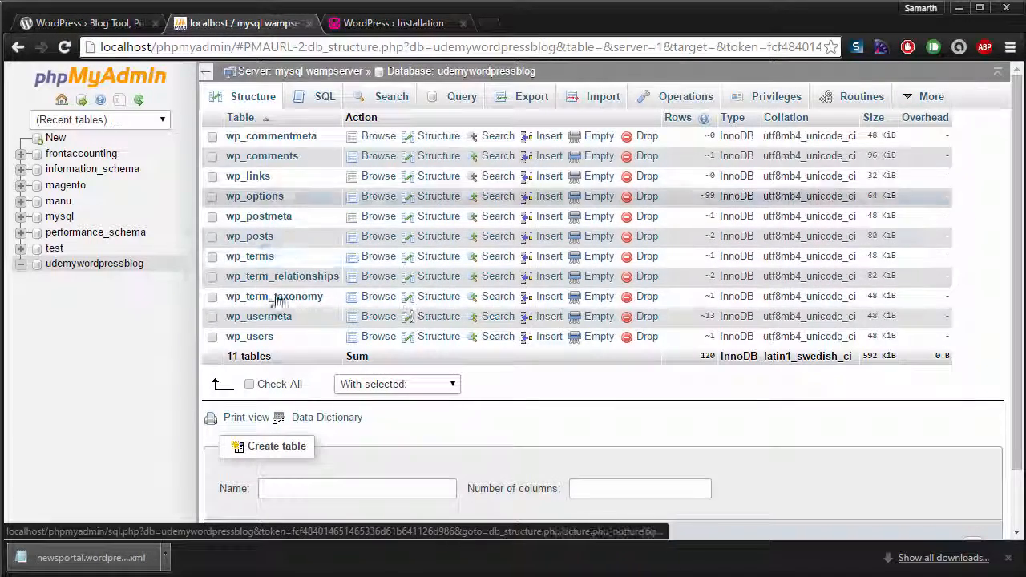
mouse_move(313, 155)
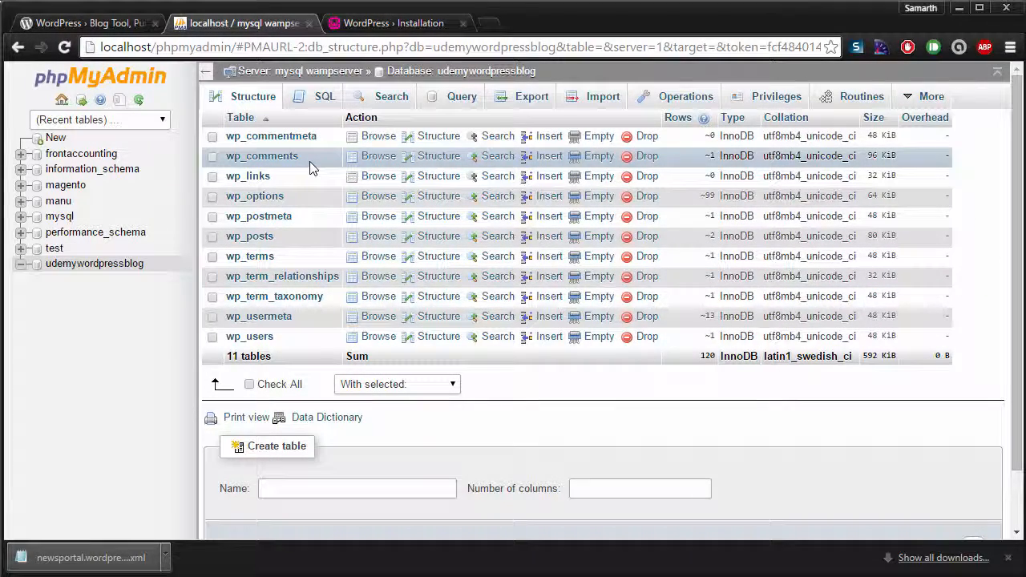
mouse_move(382, 212)
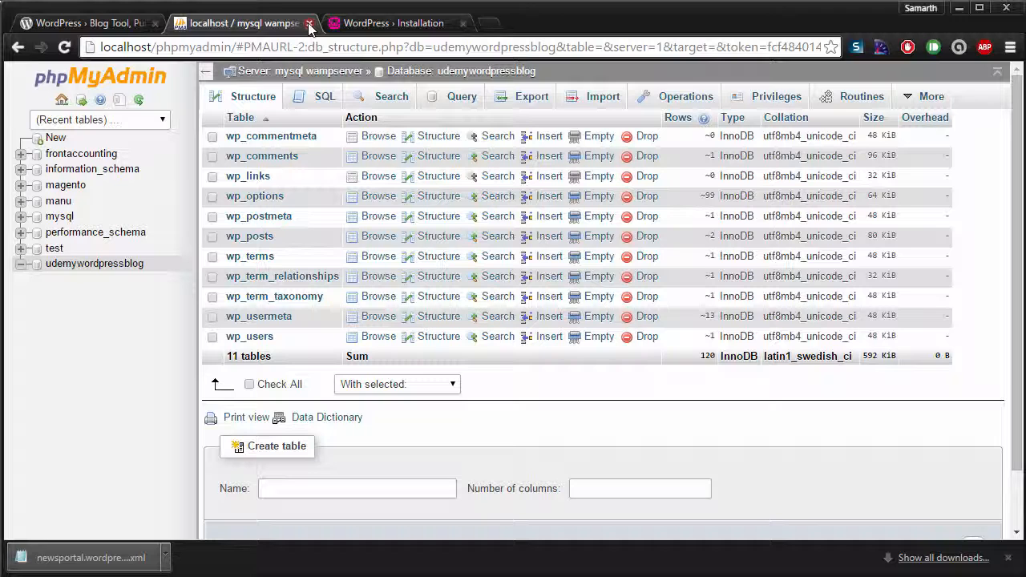
Close phpMyAdmin and log in to the new site as samarth, reaching the Dashboard.
left_click(393, 22)
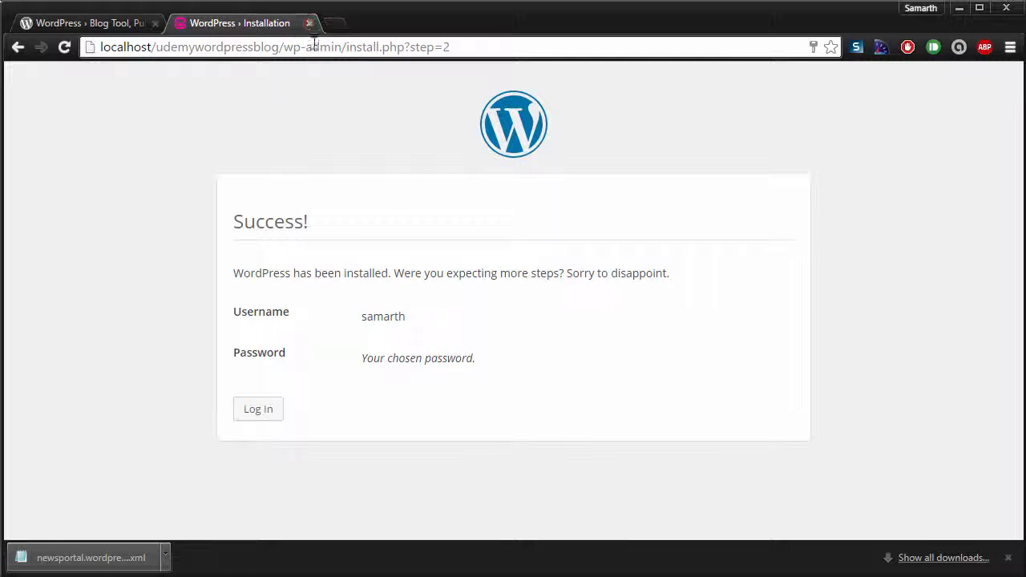
left_click(256, 408)
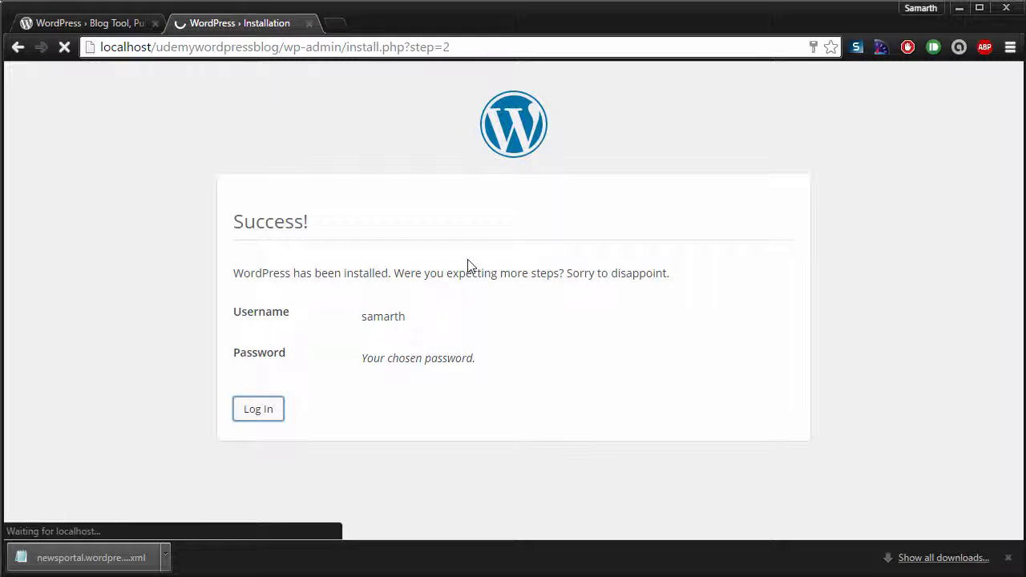
left_click(256, 409)
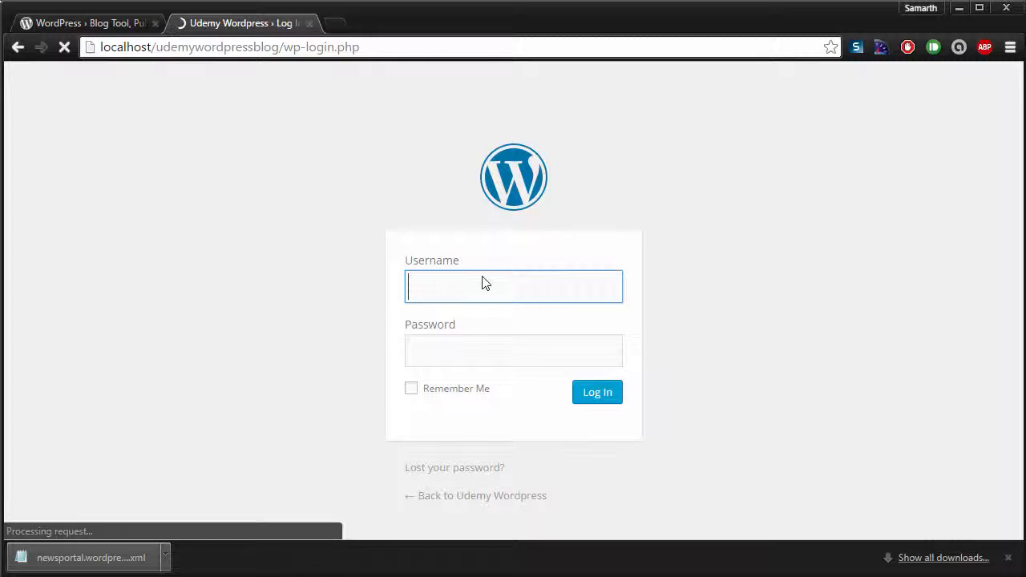
type("samarth")
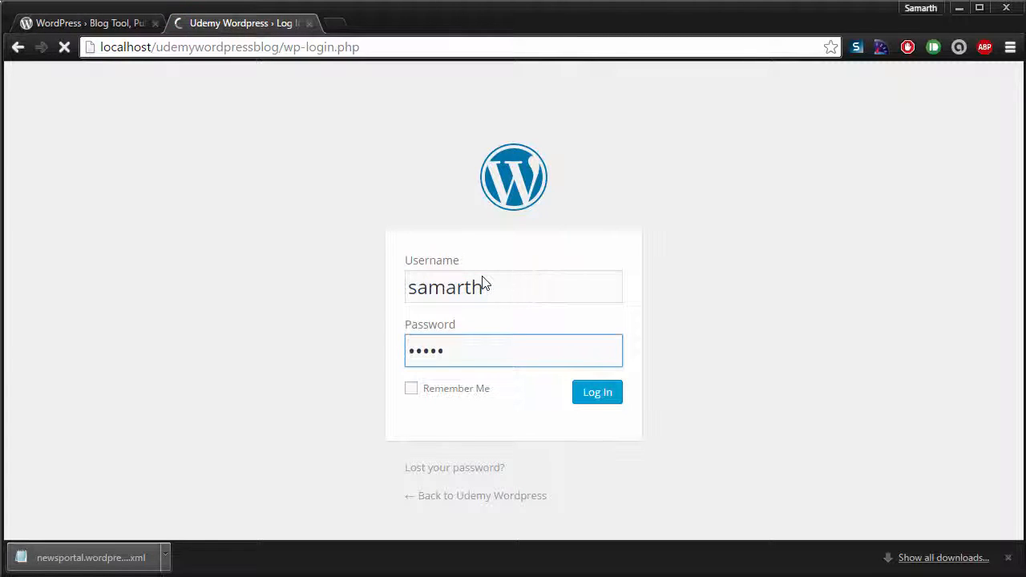
left_click(596, 391)
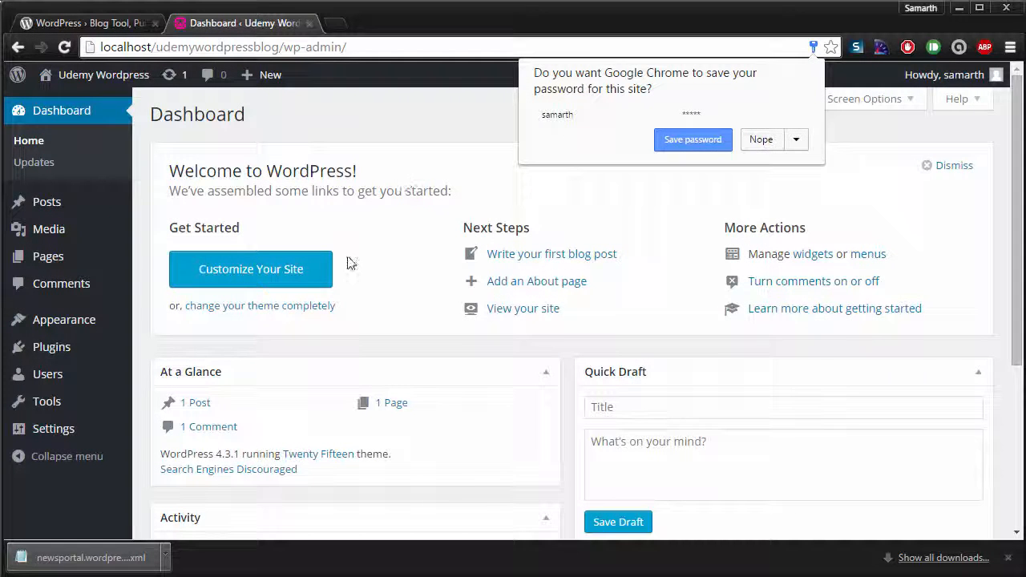
mouse_move(384, 260)
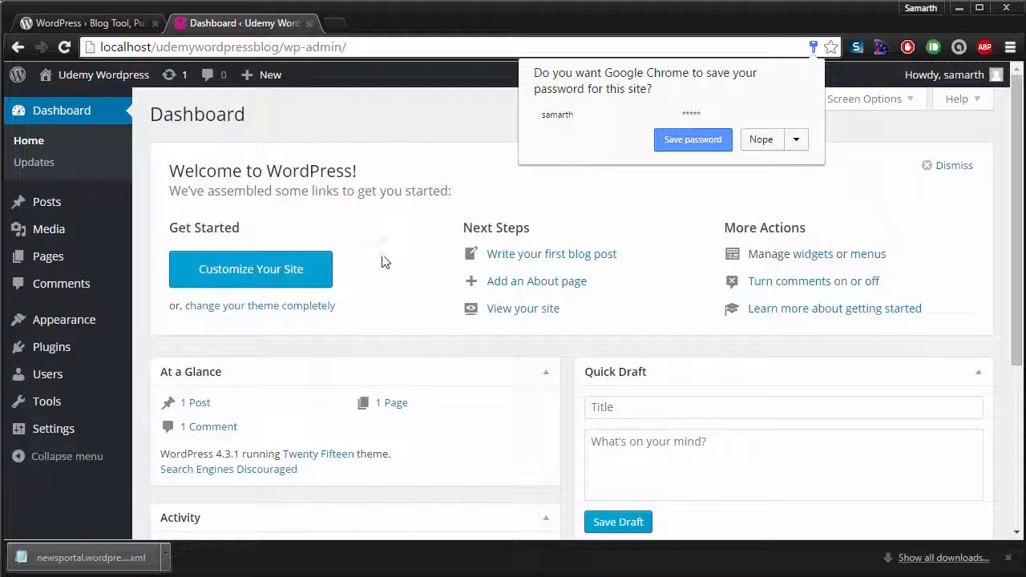
mouse_move(352, 254)
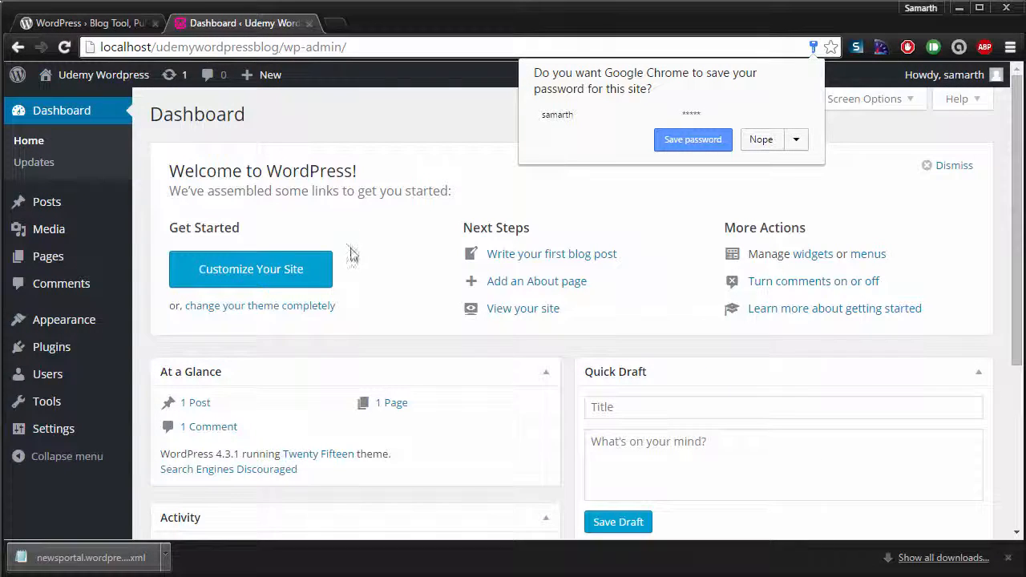
mouse_move(372, 247)
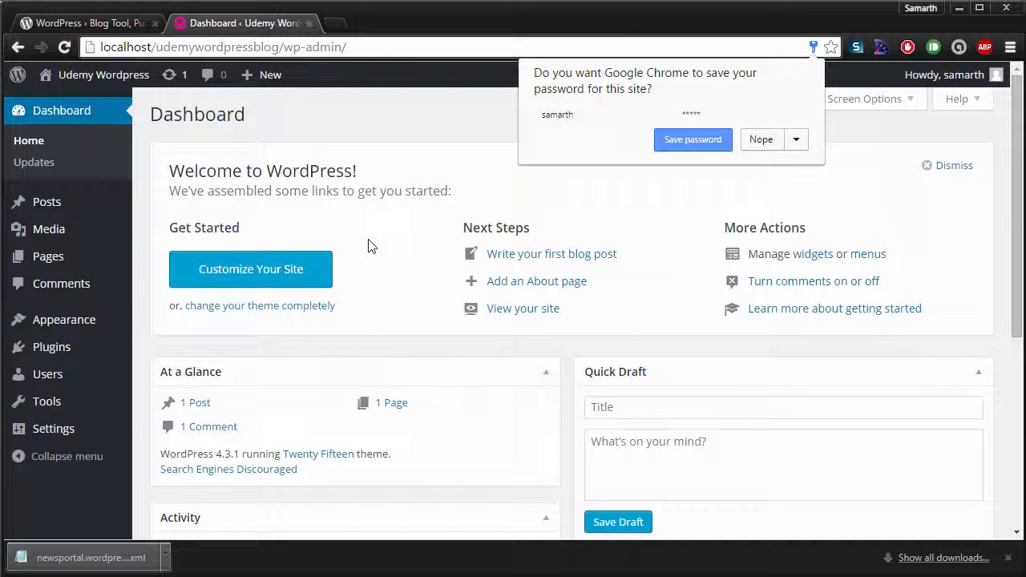